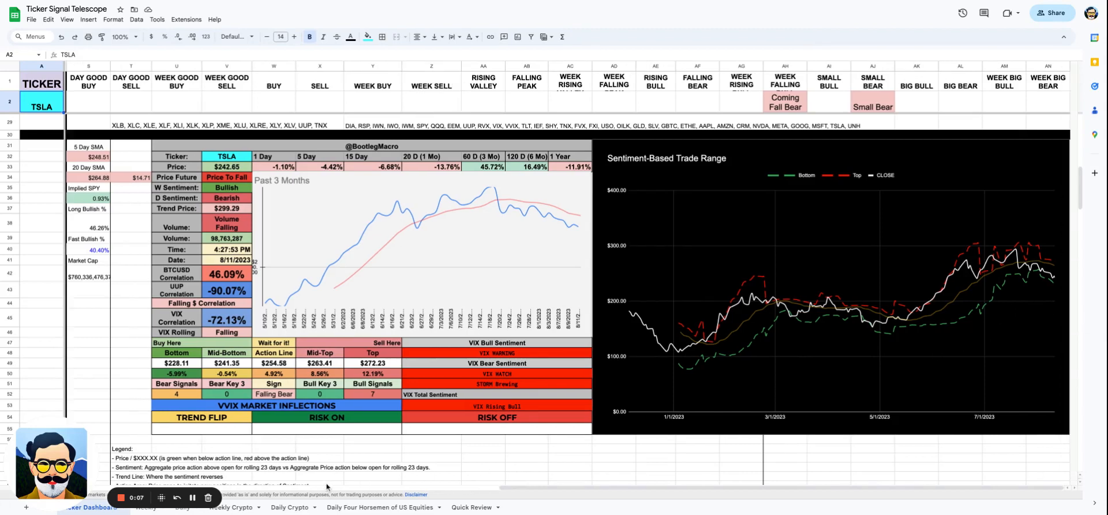
mouse_move(331, 483)
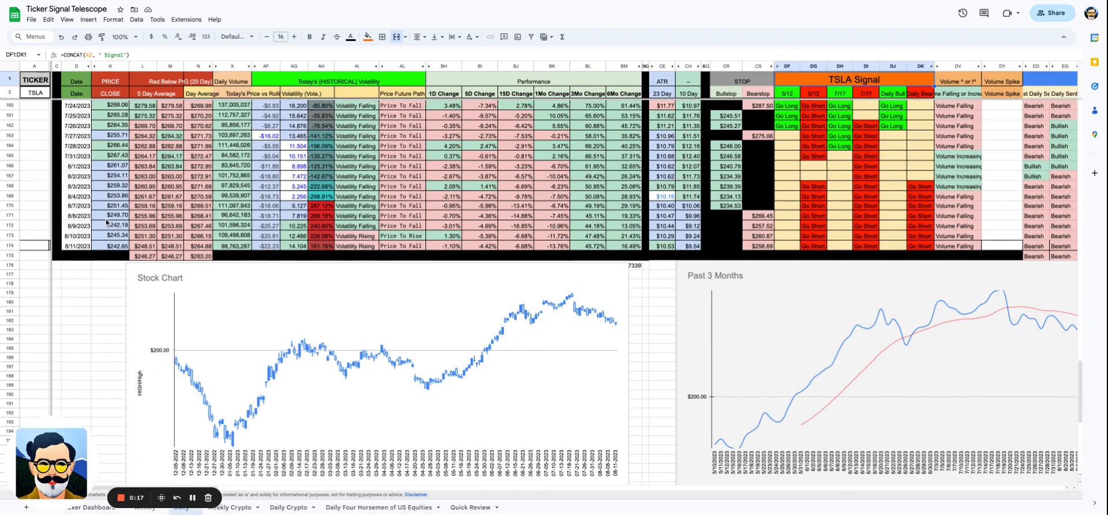
left_click_drag(110, 205, 110, 246)
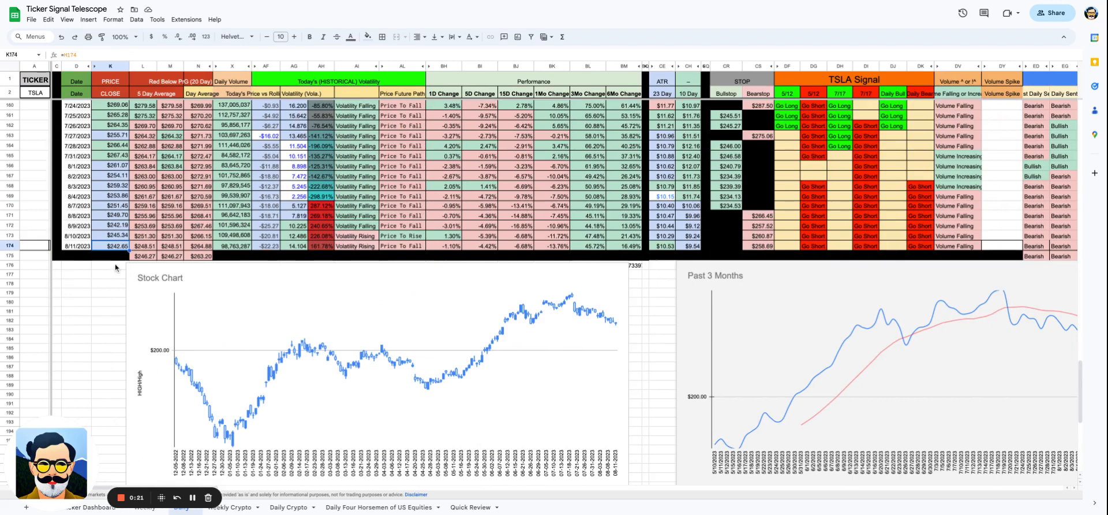
mouse_move(439, 261)
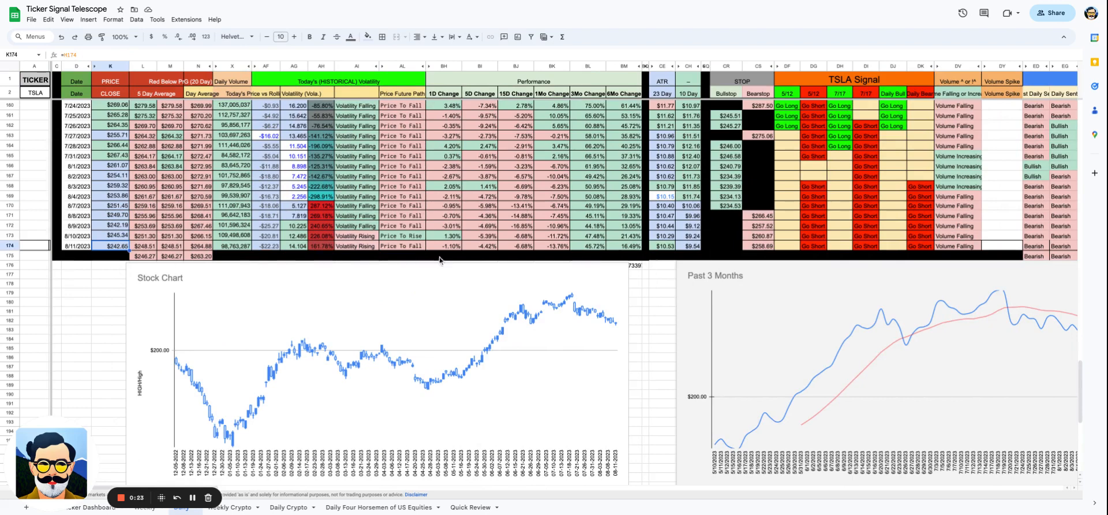
left_click(443, 246)
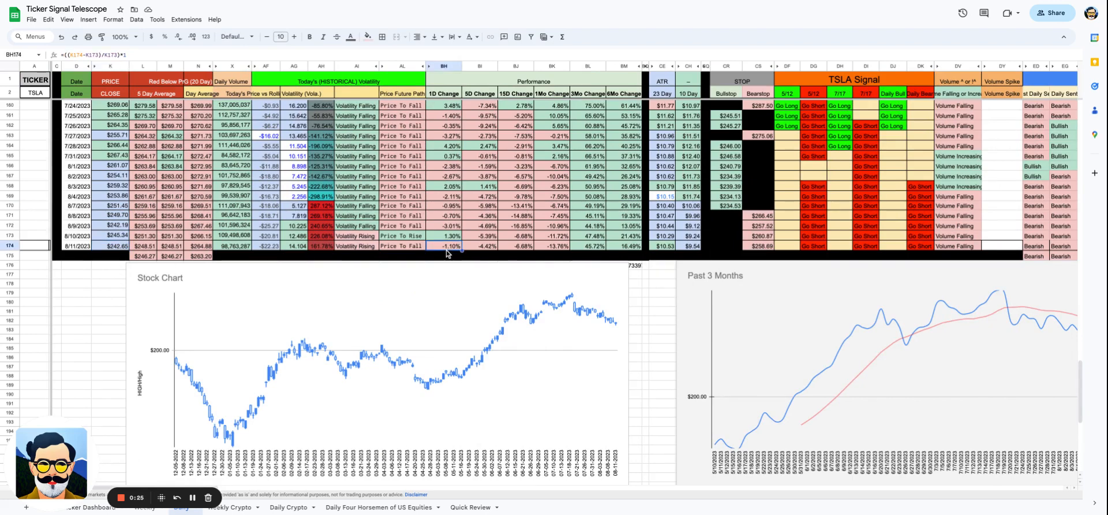
left_click(479, 245)
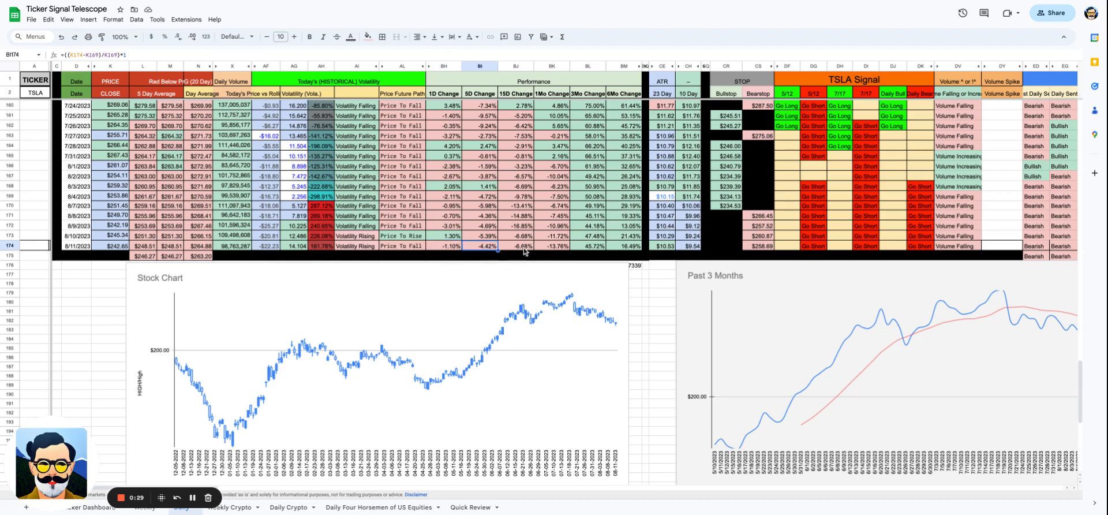
left_click(515, 246)
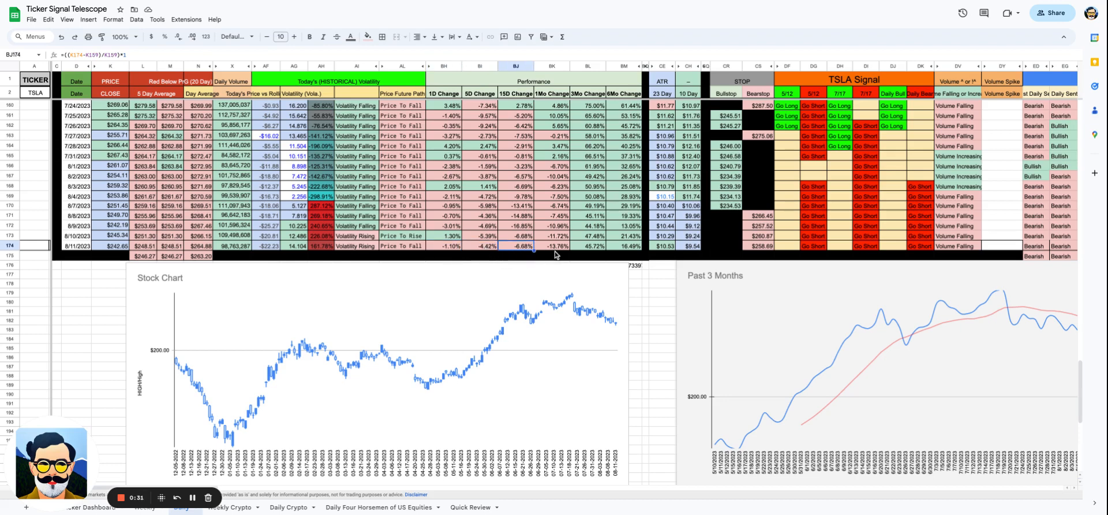
left_click(551, 246)
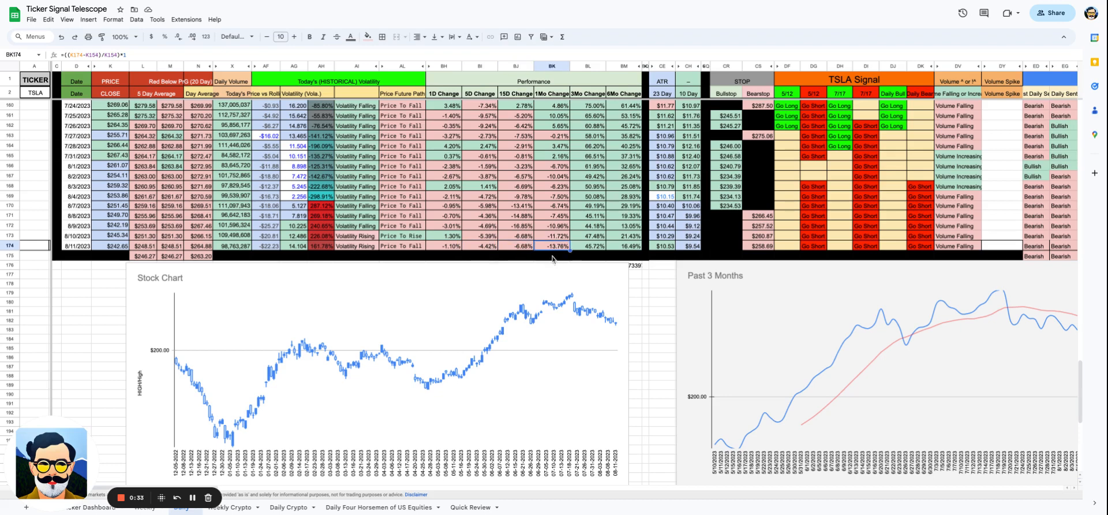
mouse_move(435, 206)
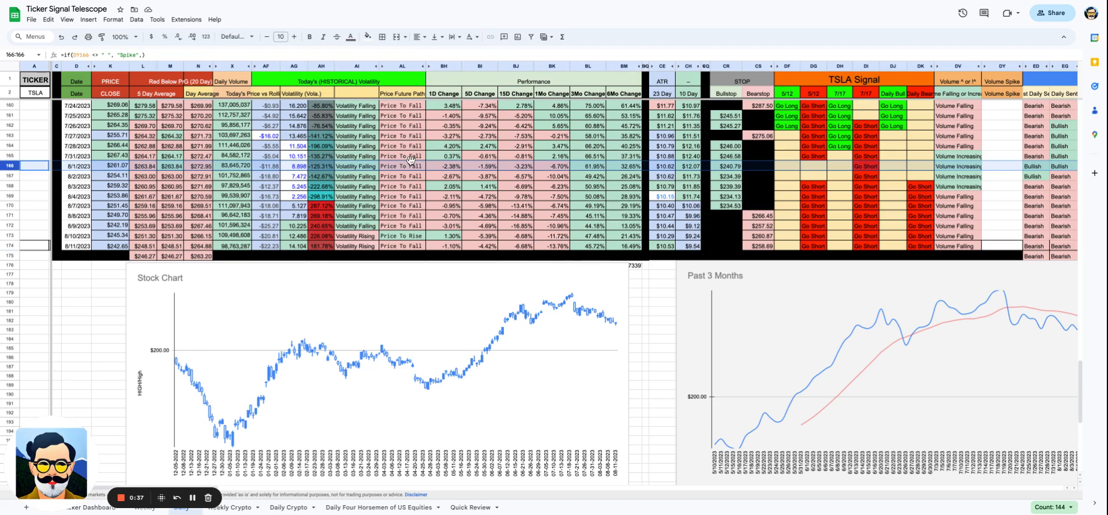
left_click(479, 166)
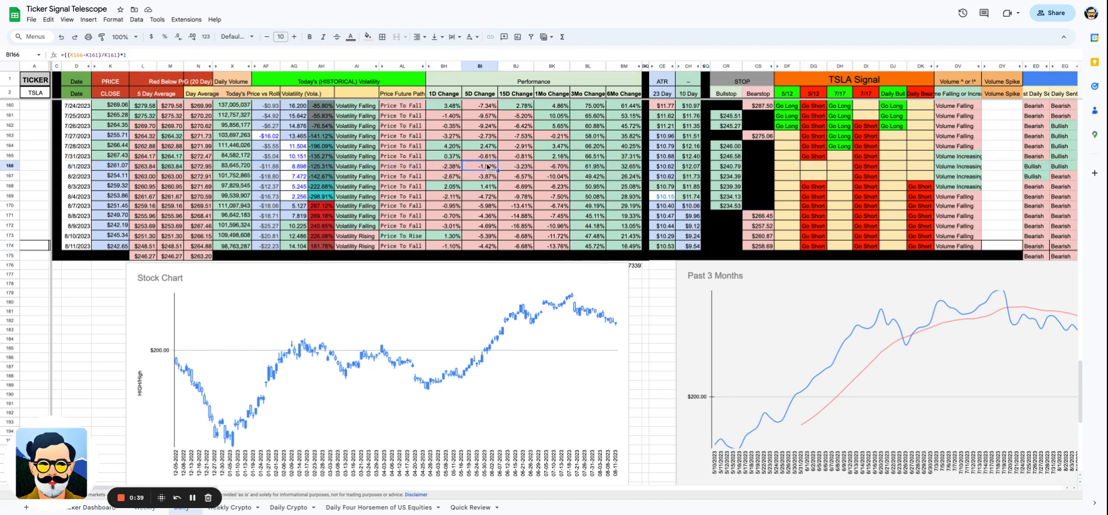
left_click(551, 166)
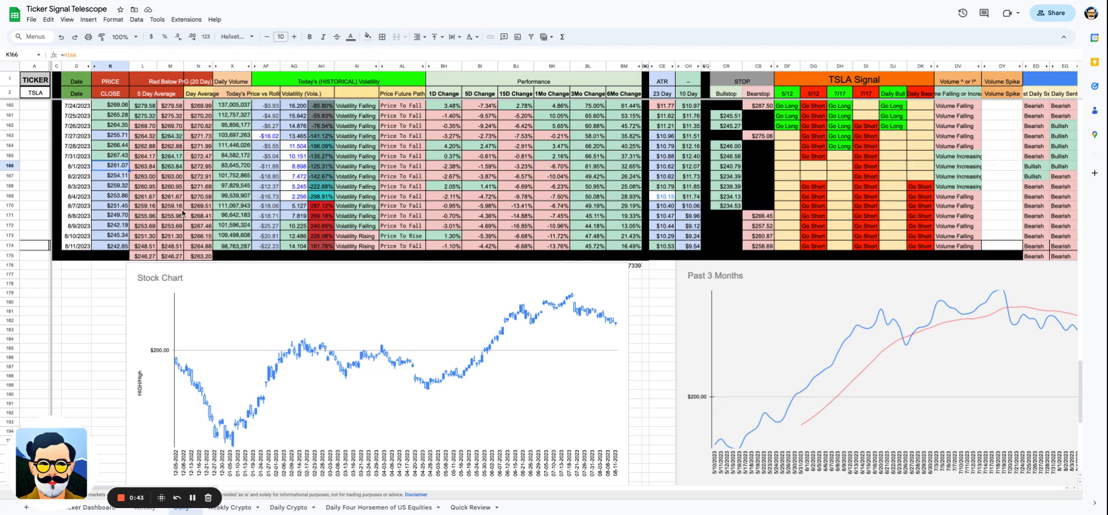
Inspect the latest daily bear signal formula and the Rising Bull/Falling Bear sentiment formula.
scroll("right", 3)
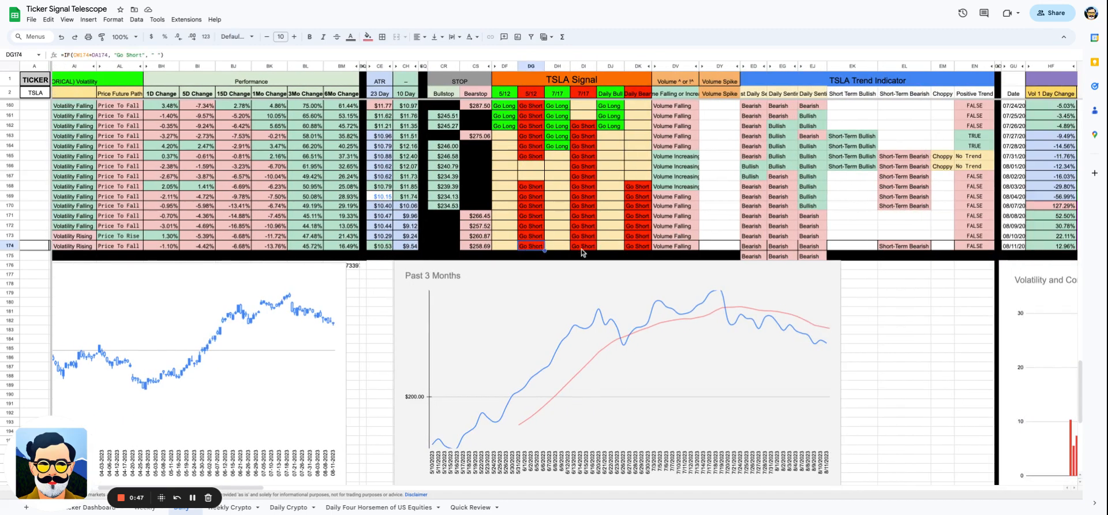
left_click(637, 246)
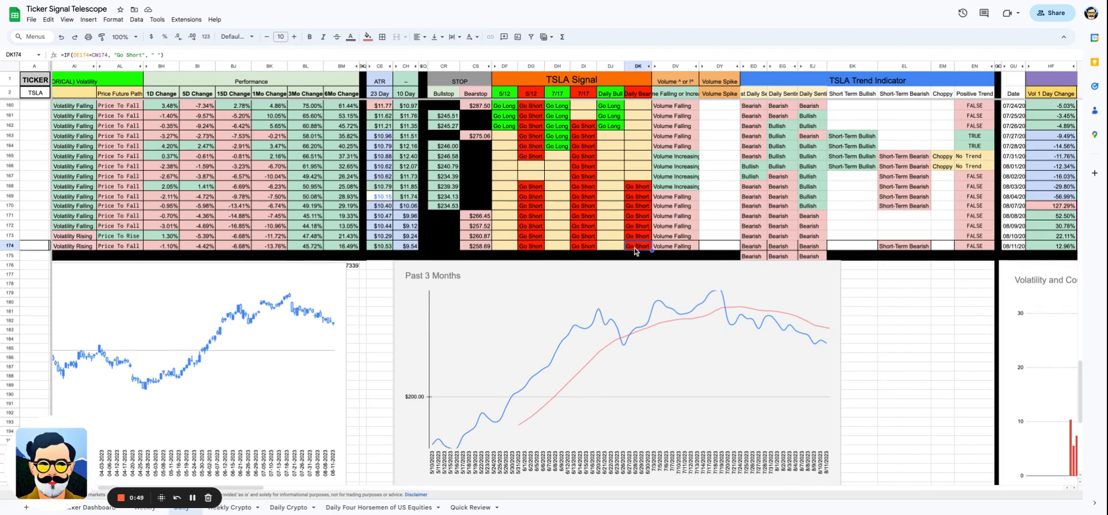
scroll("right", 3)
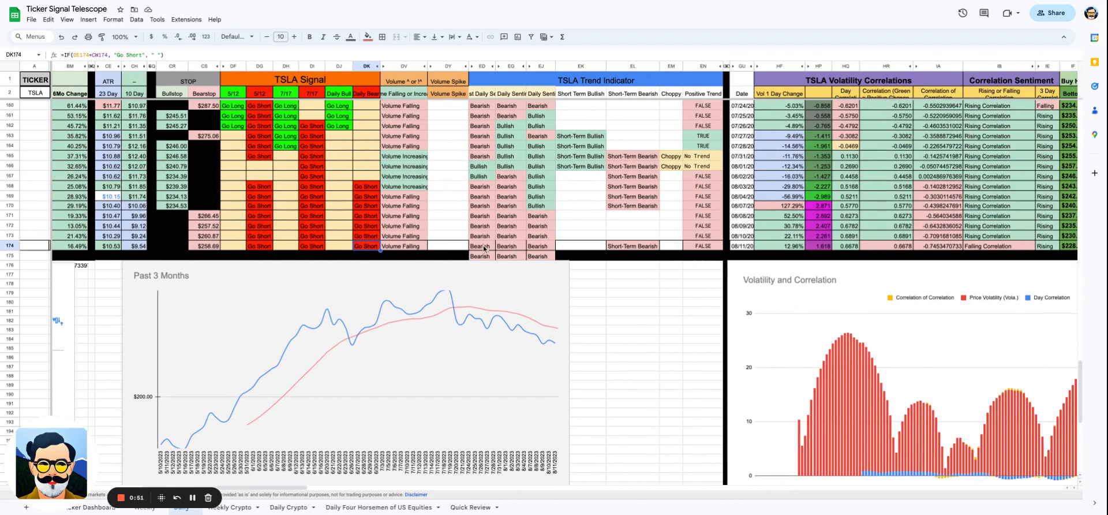
left_click(480, 246)
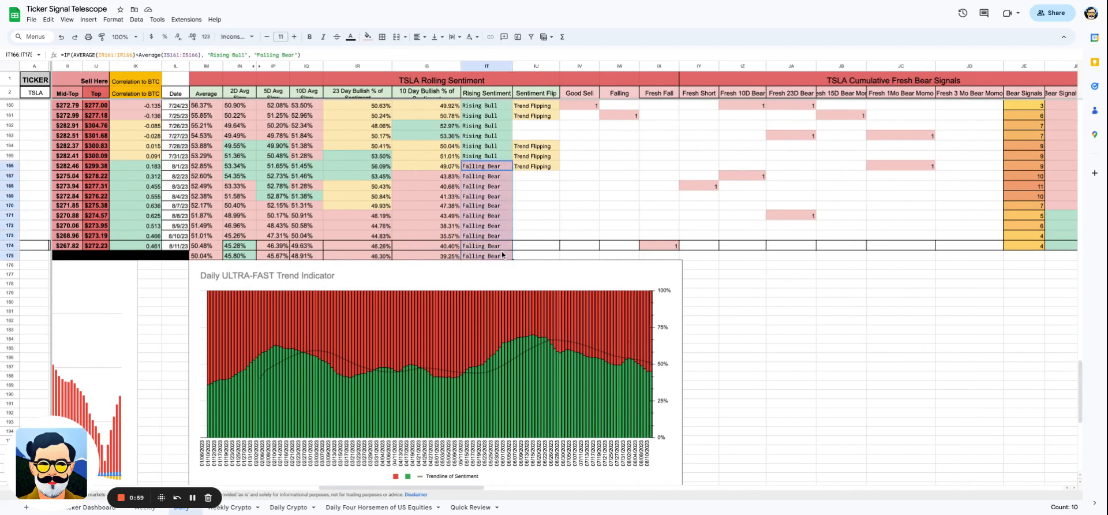
mouse_move(585, 333)
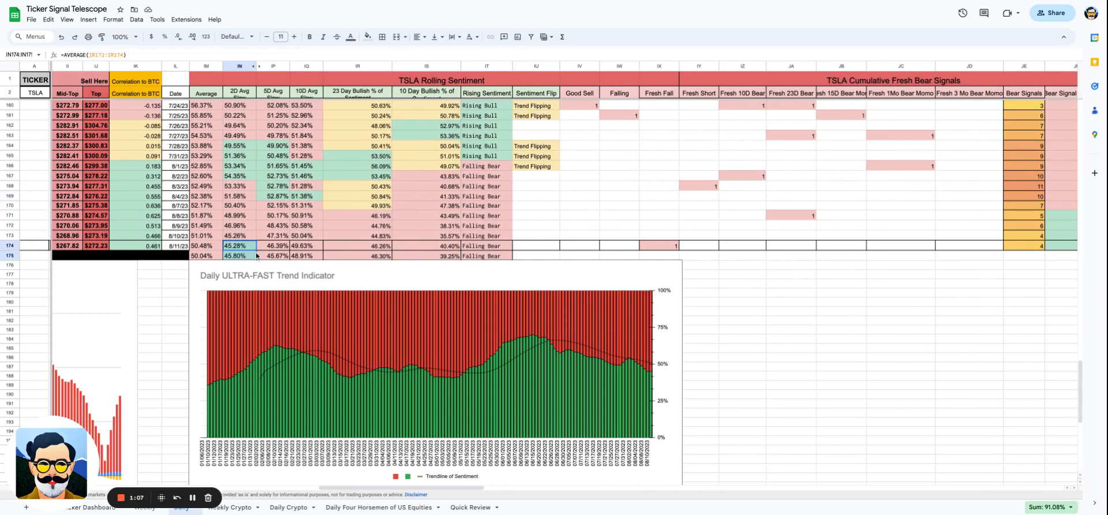
Inspect the 10 Day Bullish % formulas in the two latest rows.
left_click(426, 245)
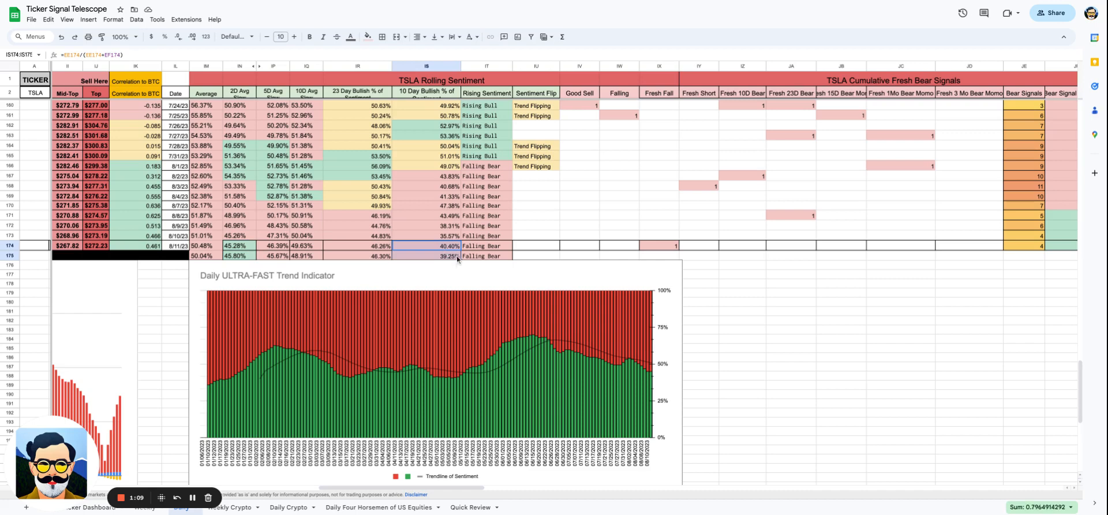
mouse_move(547, 255)
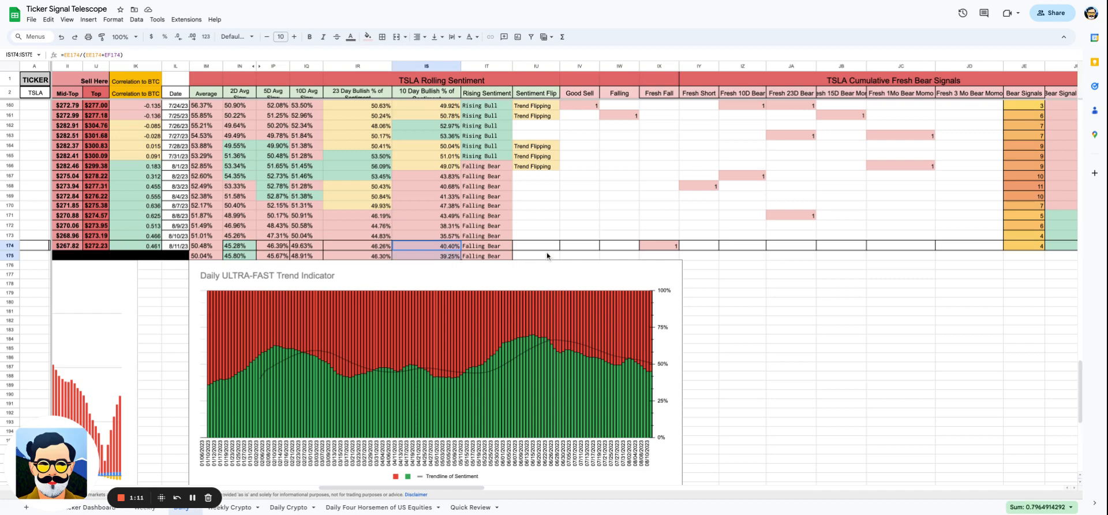
left_click(535, 246)
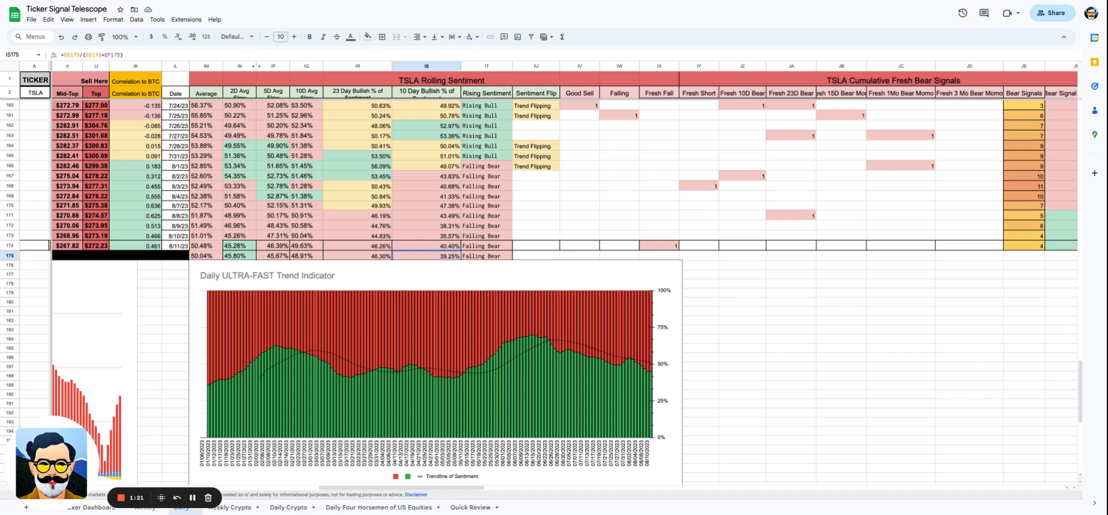
mouse_move(669, 361)
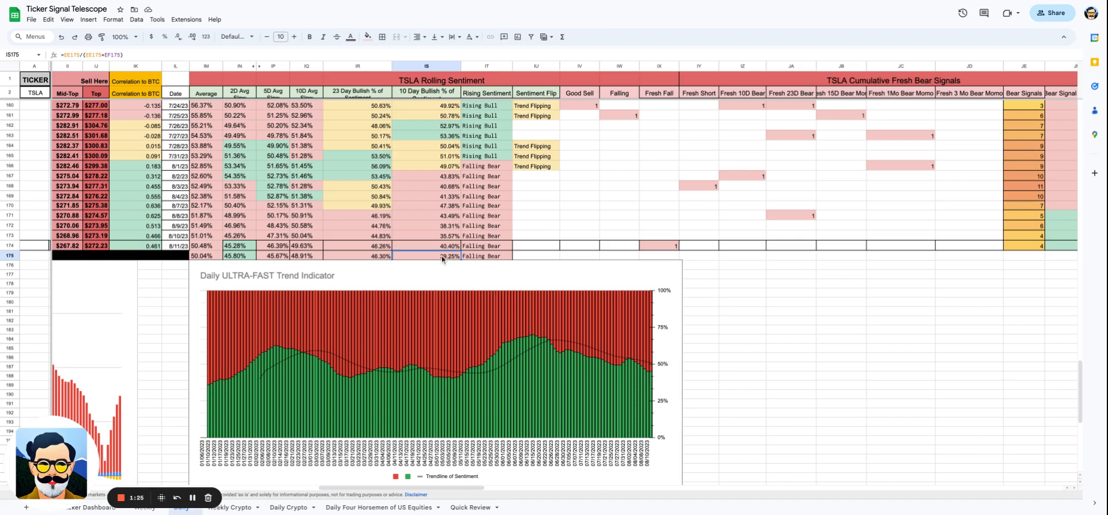
mouse_move(460, 278)
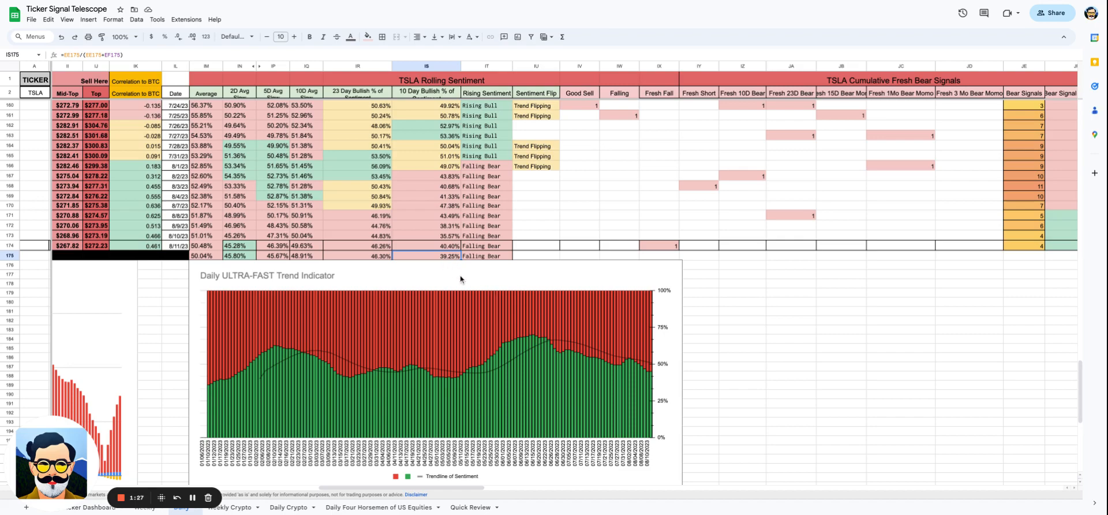
Inspect the 08-11-2023 Bear/Bull Key 3, T-Bull, Day Sell and Small Bear formulas.
scroll("right", 3)
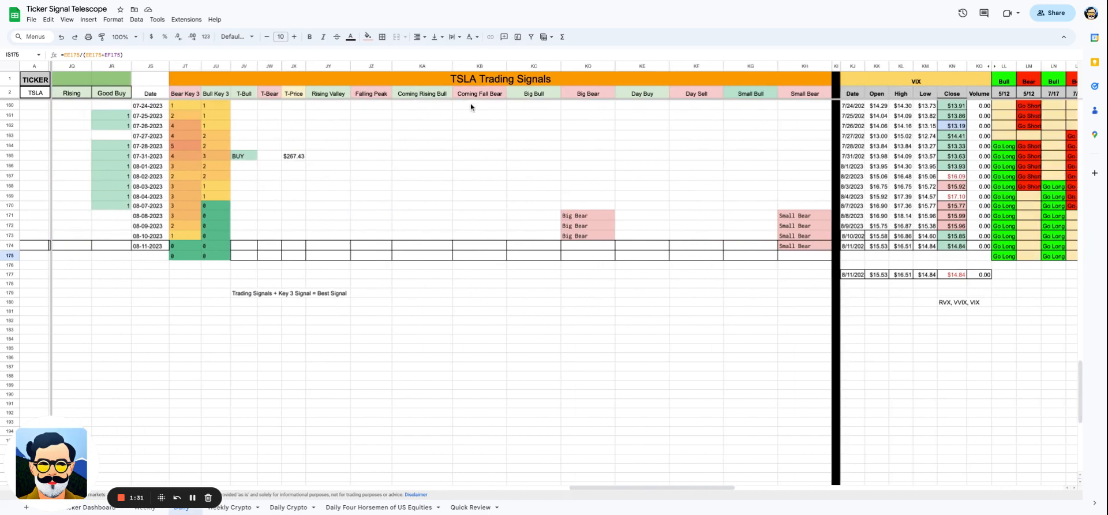
left_click(184, 245)
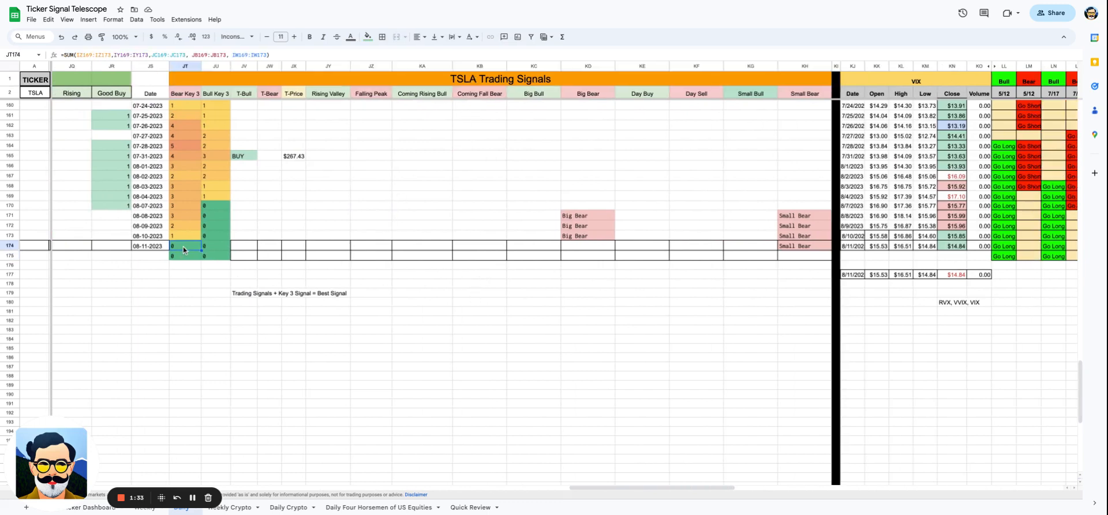
left_click(215, 245)
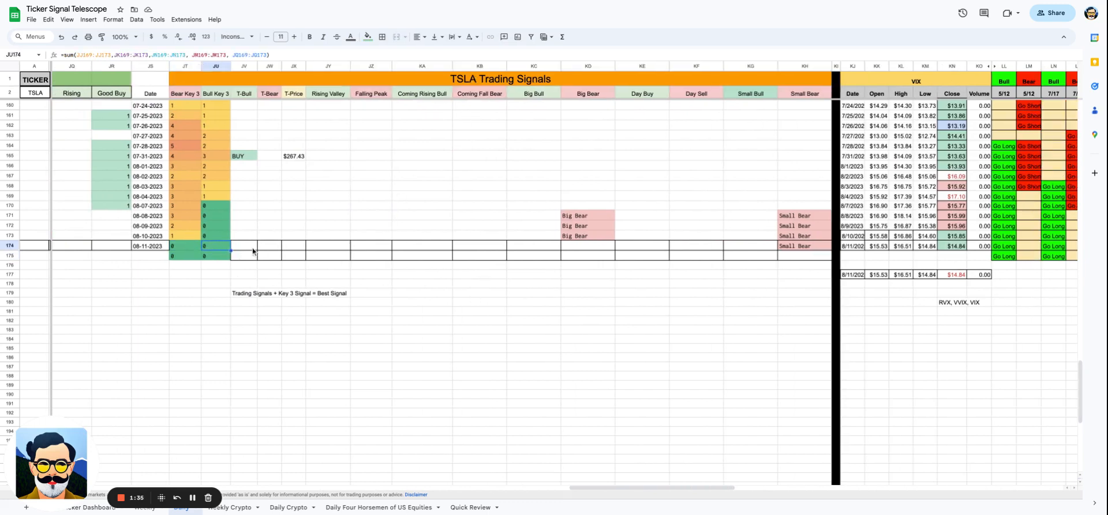
left_click(244, 245)
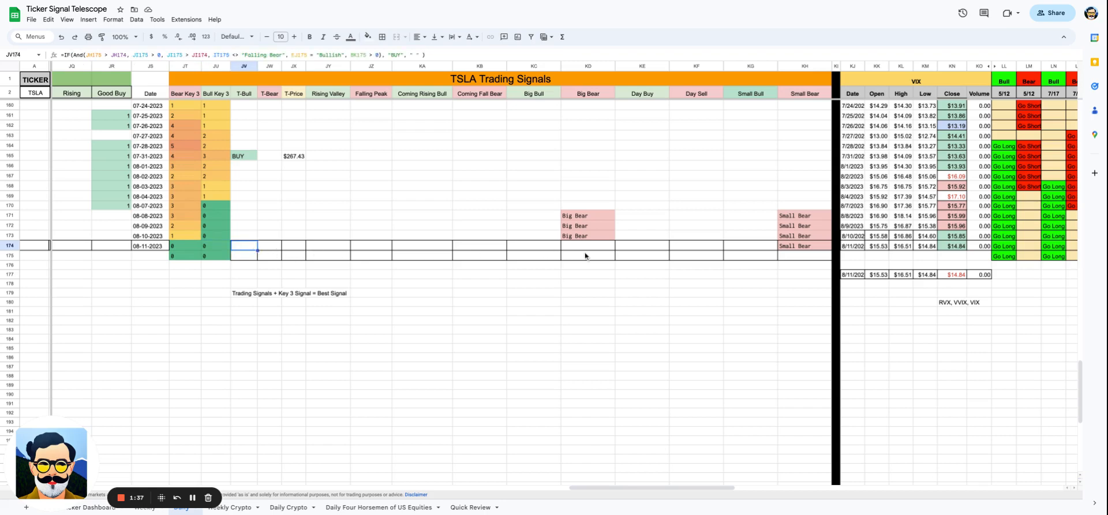
left_click(696, 252)
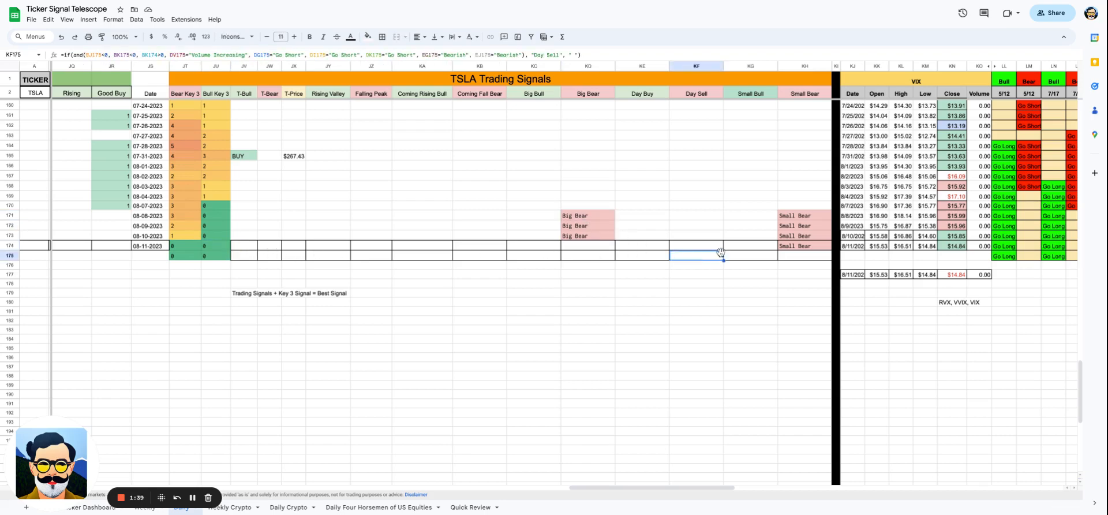
left_click(803, 245)
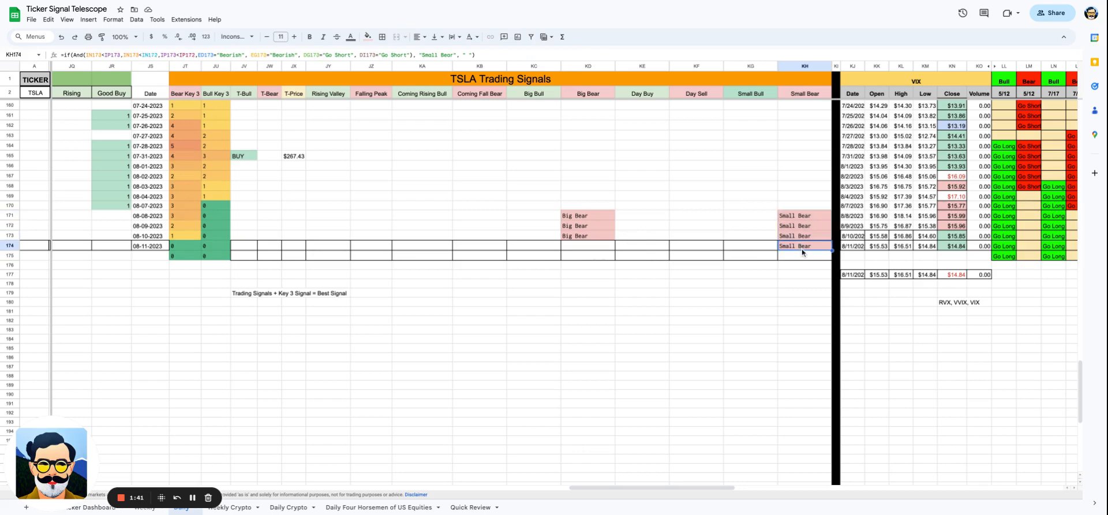
Check the 08-04-2023 Bear Key 3 total, then show the TSLA Daily Charts tab.
scroll("right", 3)
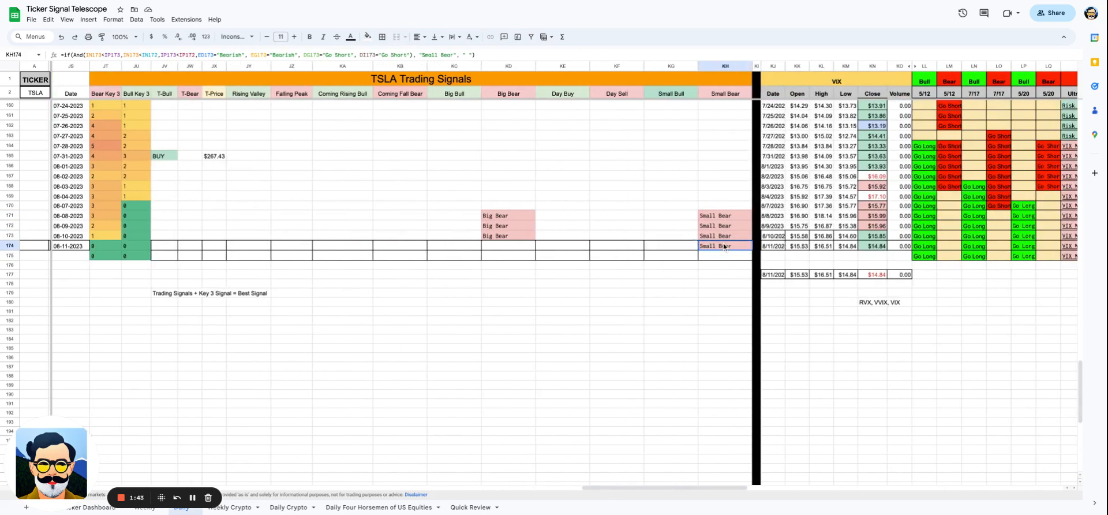
left_click(105, 245)
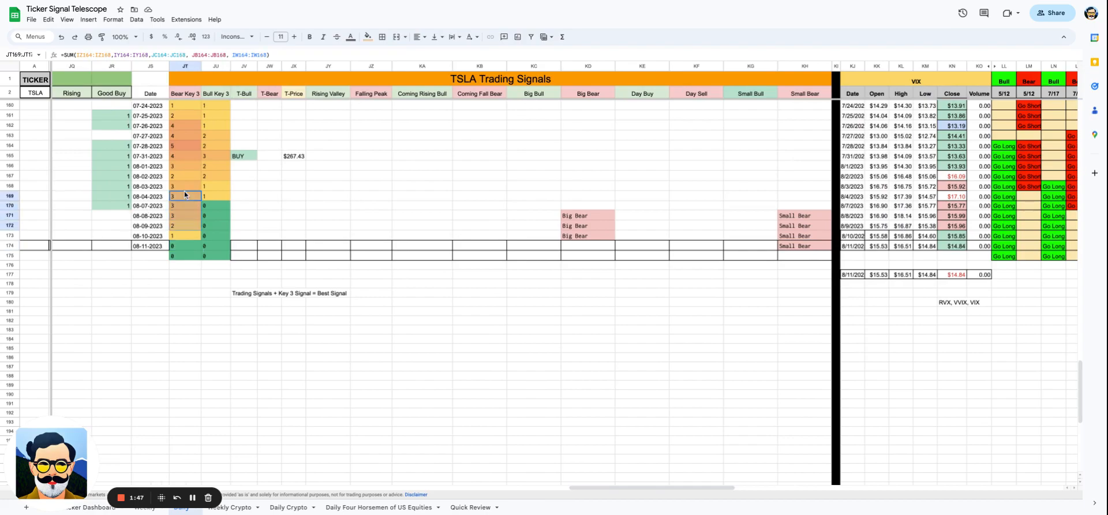
left_click(587, 205)
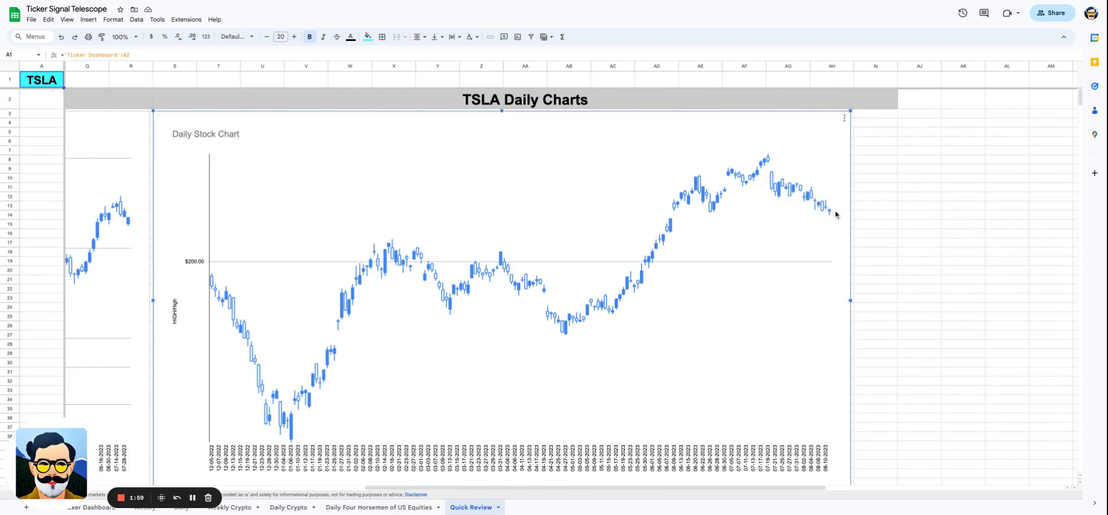
mouse_move(829, 215)
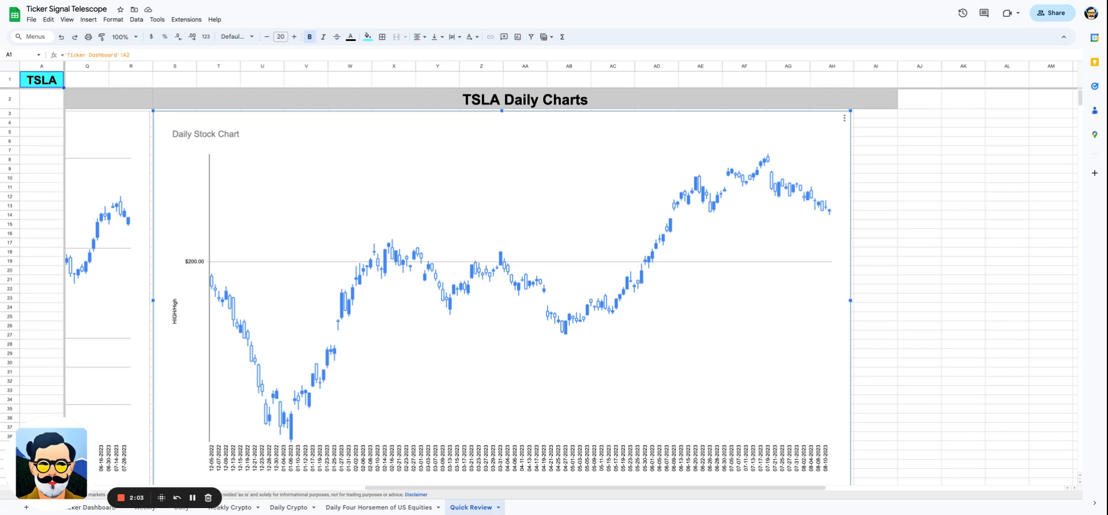
mouse_move(832, 227)
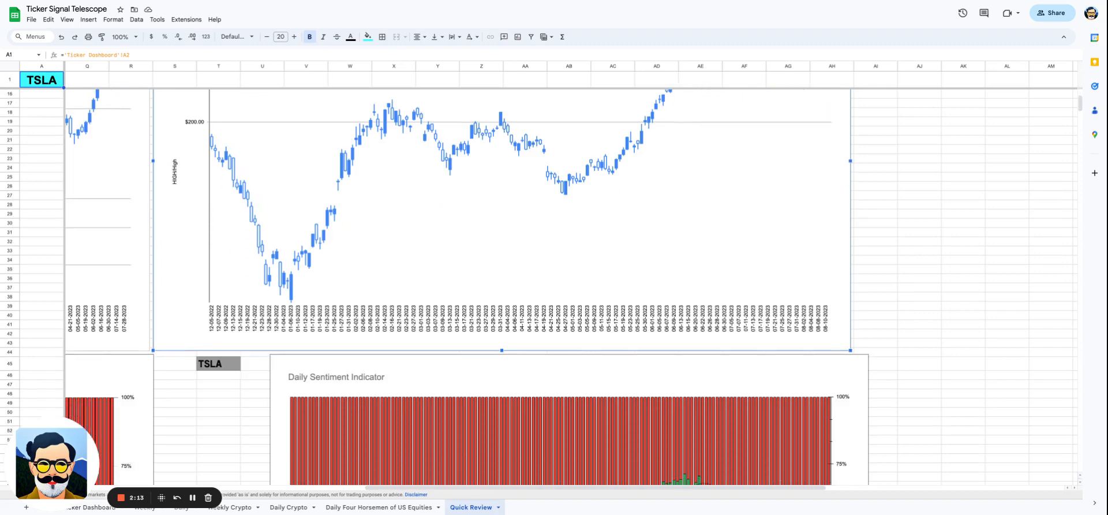
Scroll past the Daily Sentiment Indicator chart down to the TSLA Daily Volume chart.
scroll("down", 3)
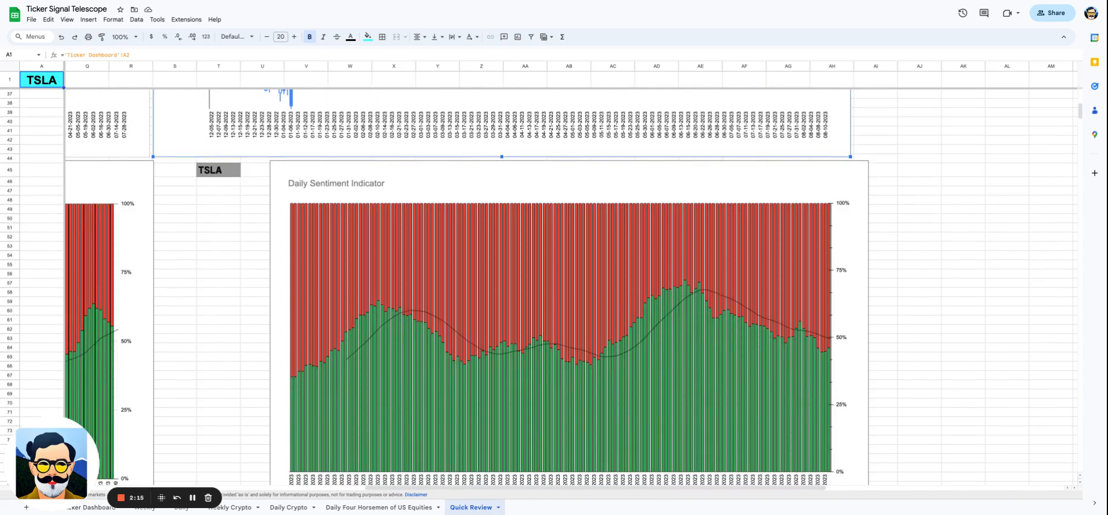
scroll("down", 3)
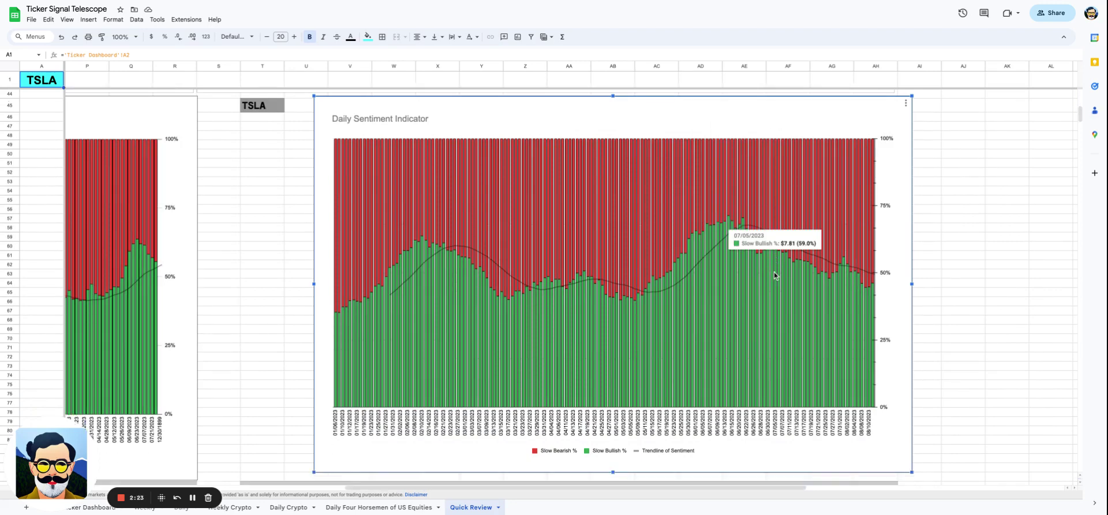
scroll("down", 3)
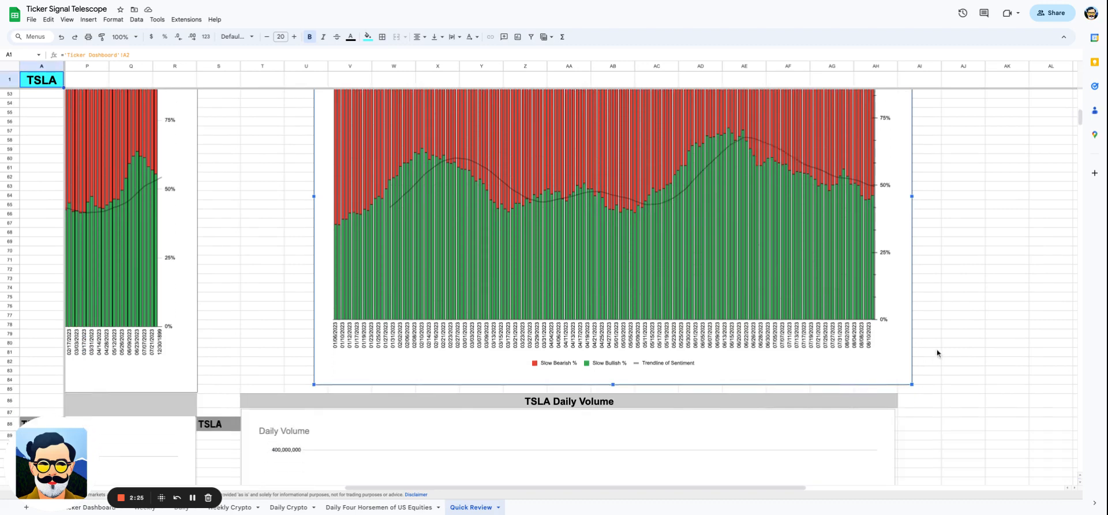
scroll("down", 3)
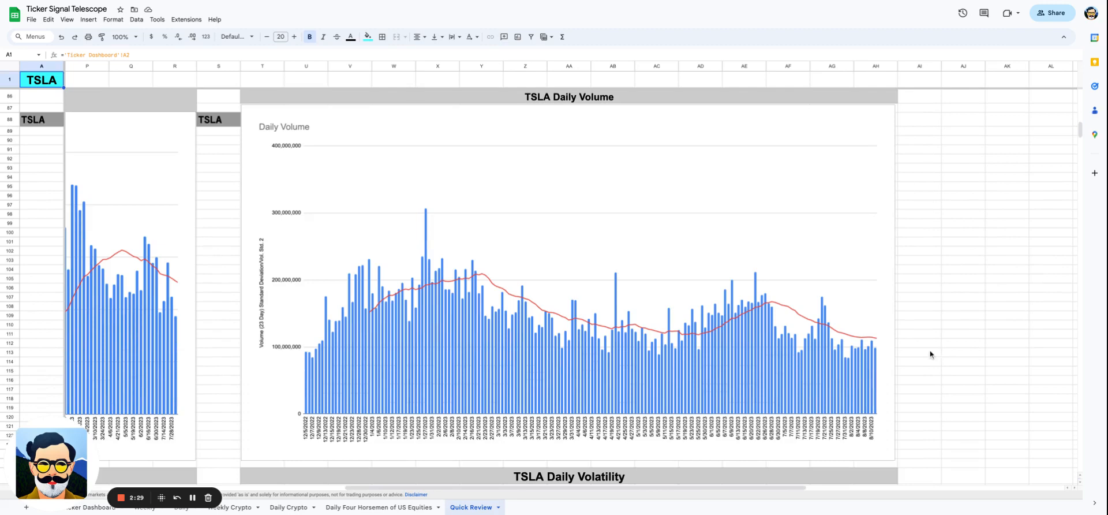
mouse_move(816, 319)
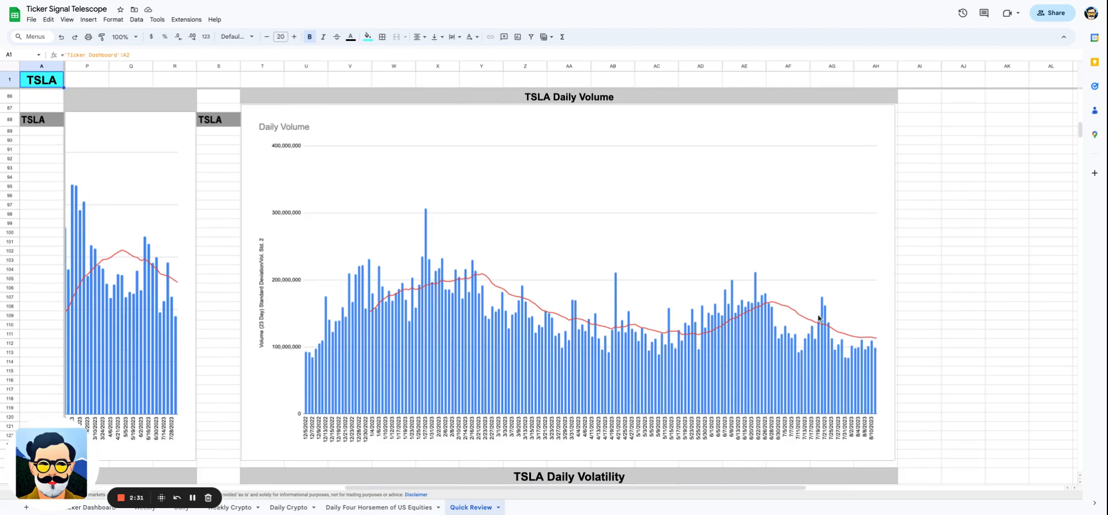
Scroll through TSLA Daily Volatility down to the Daily Volatility-Price Correlation chart.
scroll("down", 3)
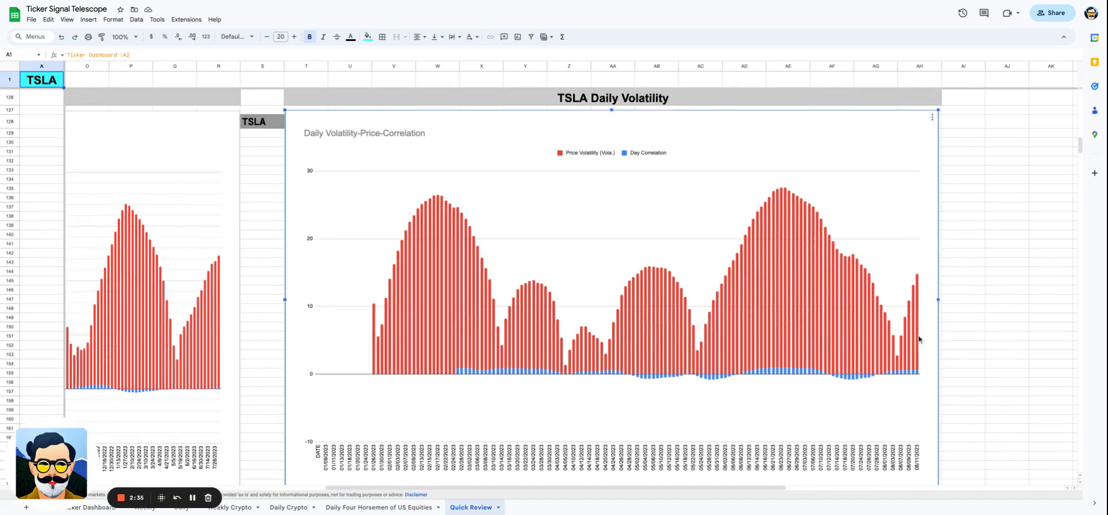
mouse_move(918, 288)
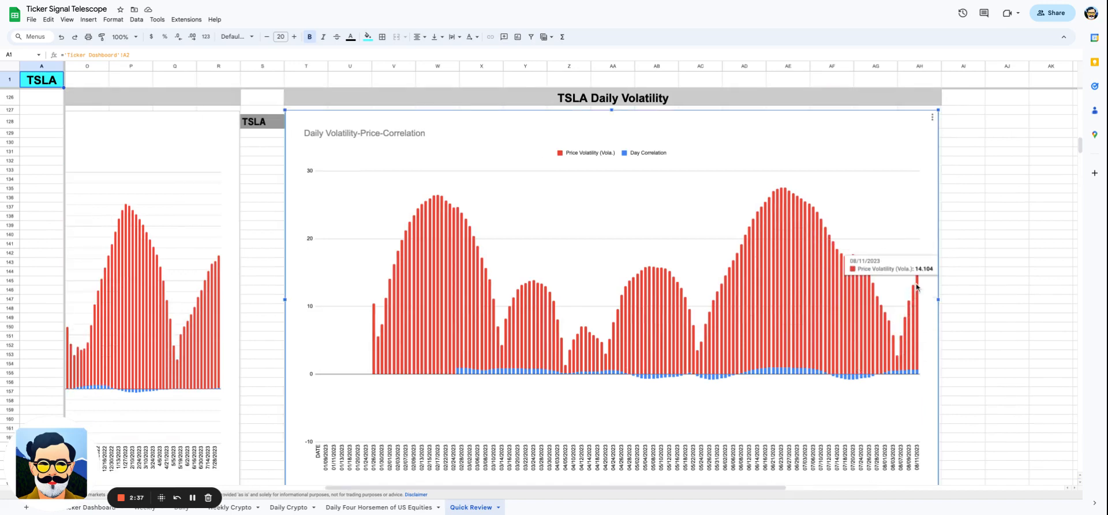
scroll("down", 3)
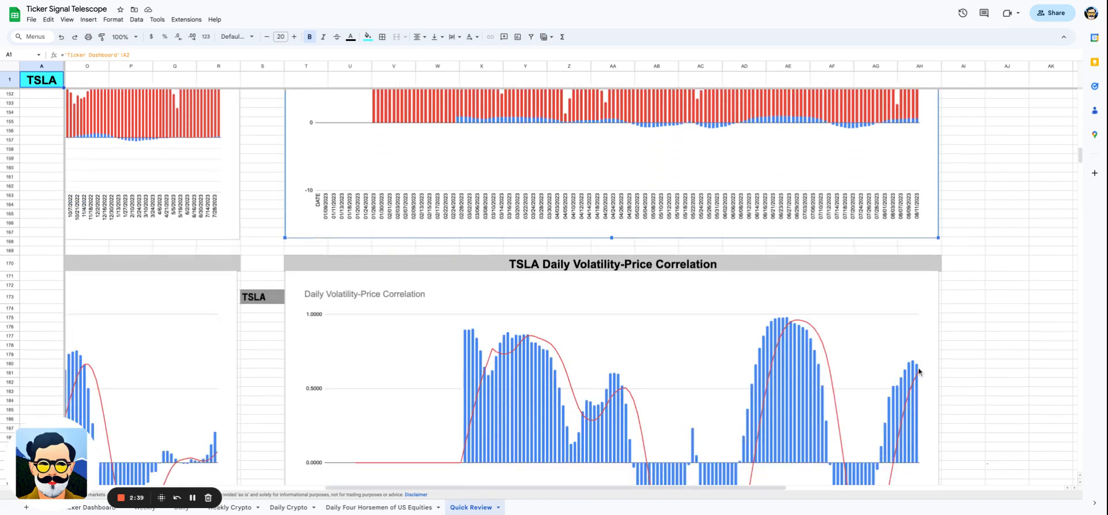
scroll("down", 3)
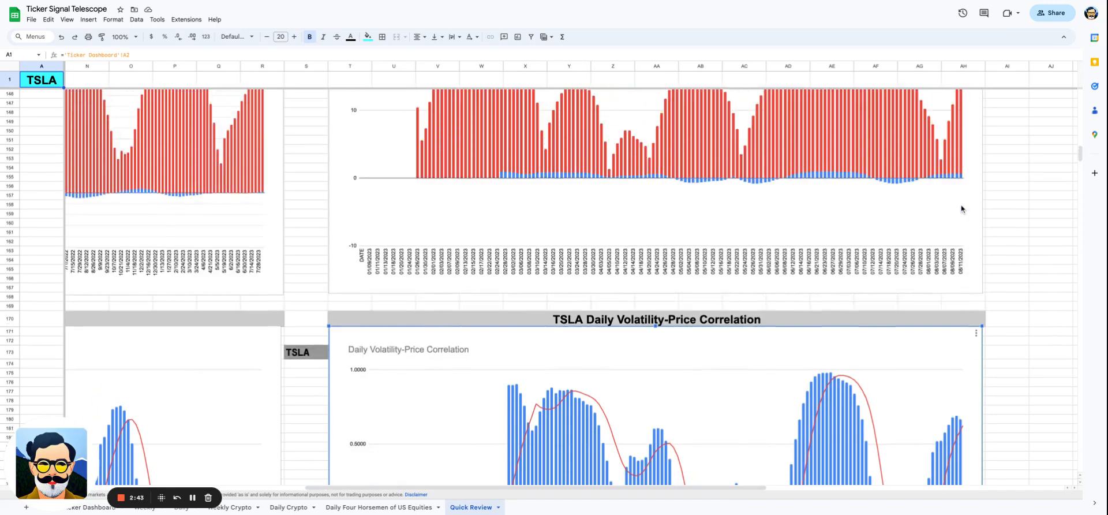
scroll("down", 3)
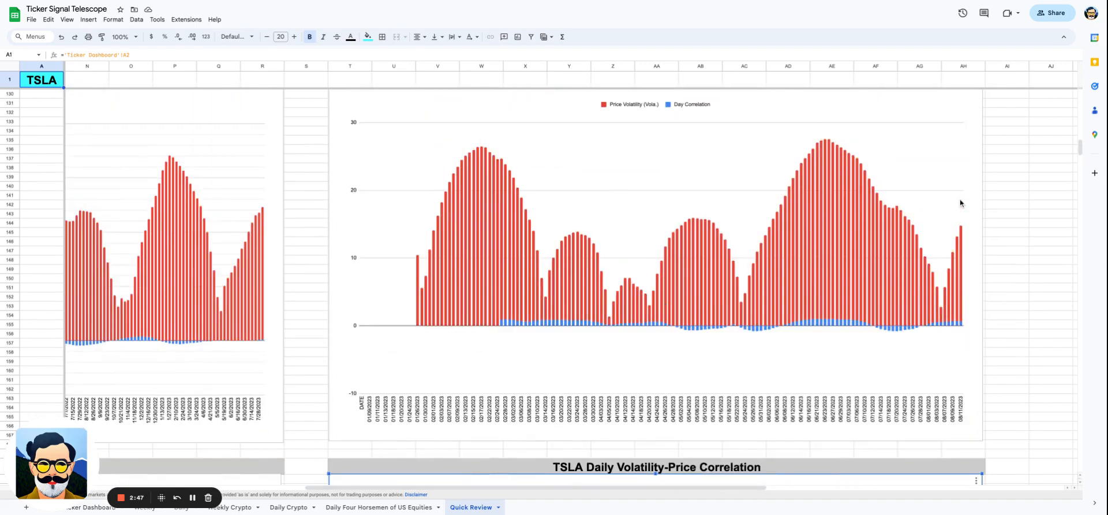
scroll("down", 3)
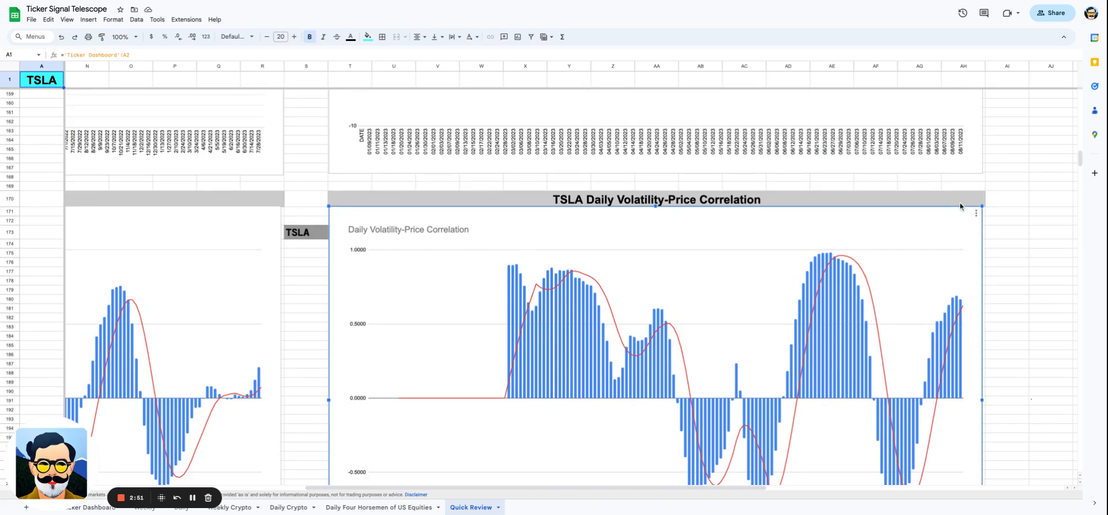
Scroll down to the TSLA Daily Trade Range chart with buy, sell and close lines.
scroll("down", 3)
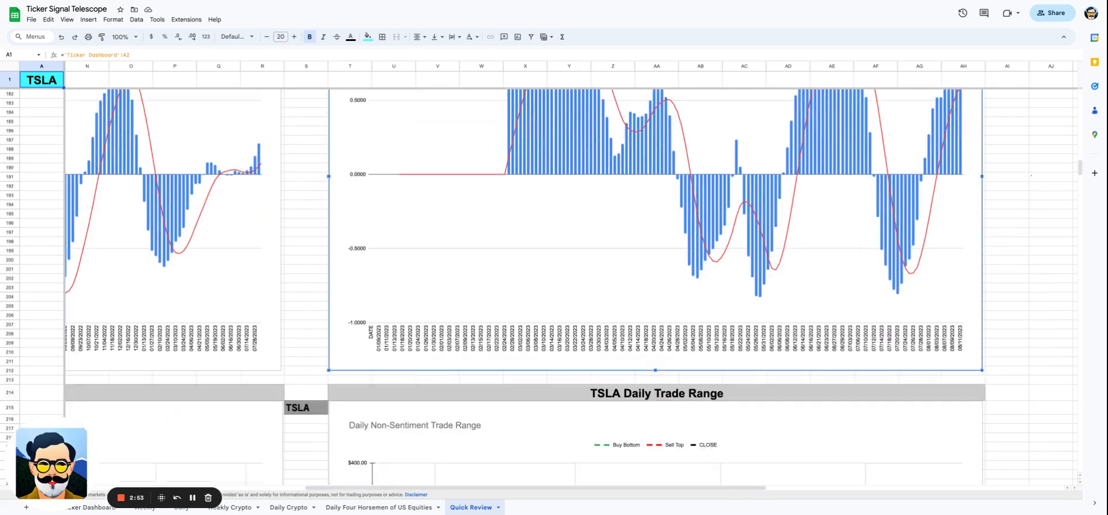
scroll("down", 3)
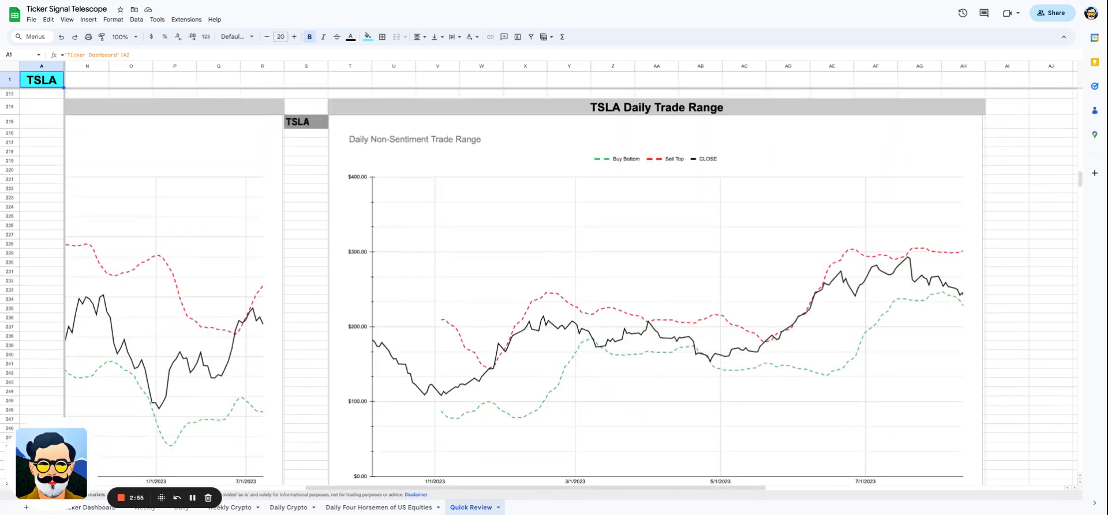
mouse_move(989, 342)
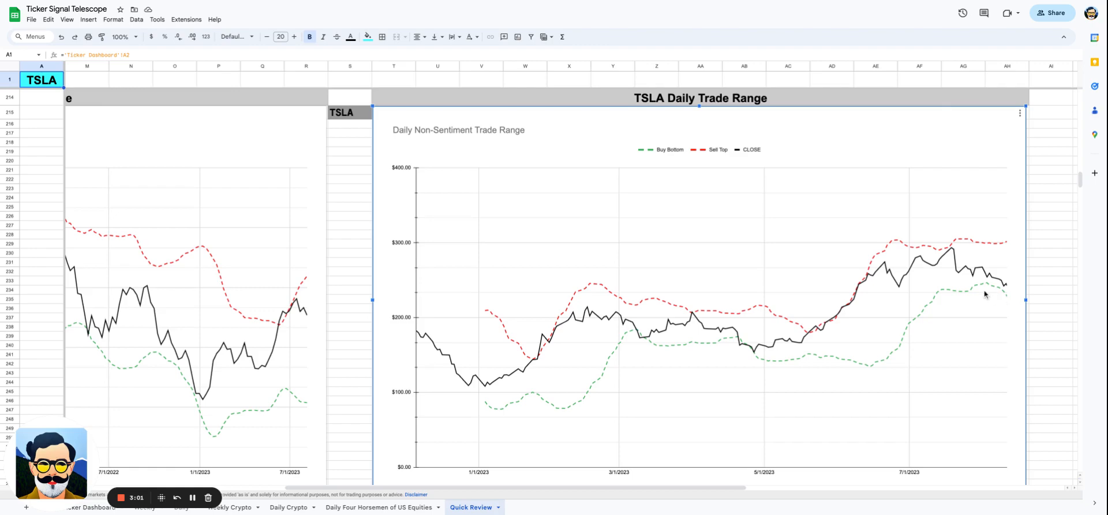
mouse_move(386, 342)
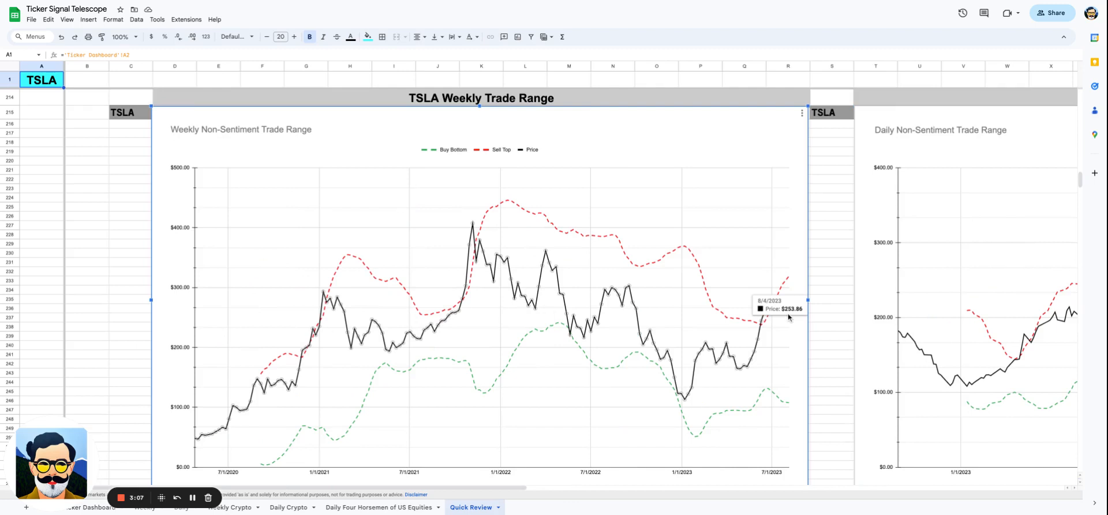
mouse_move(808, 329)
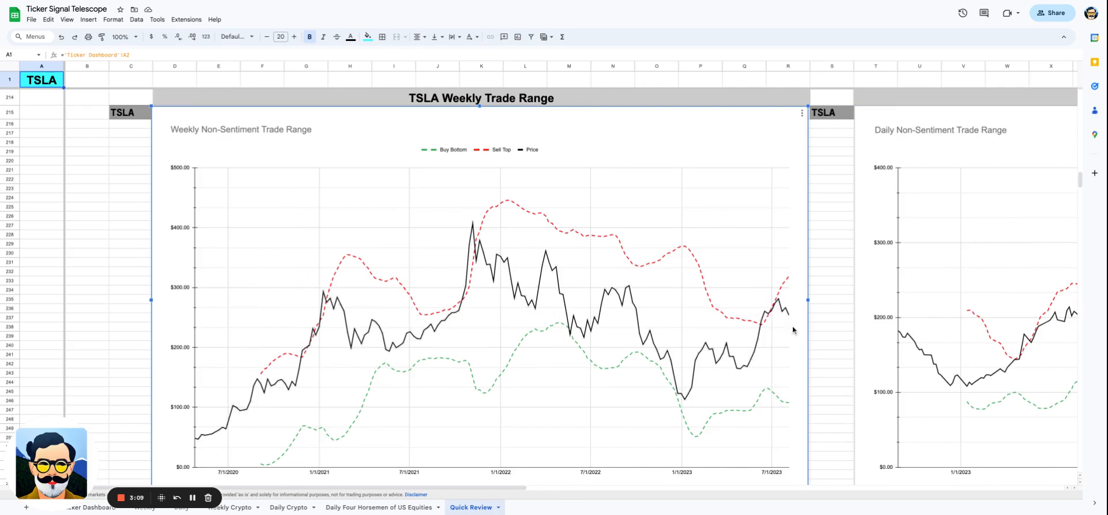
mouse_move(816, 348)
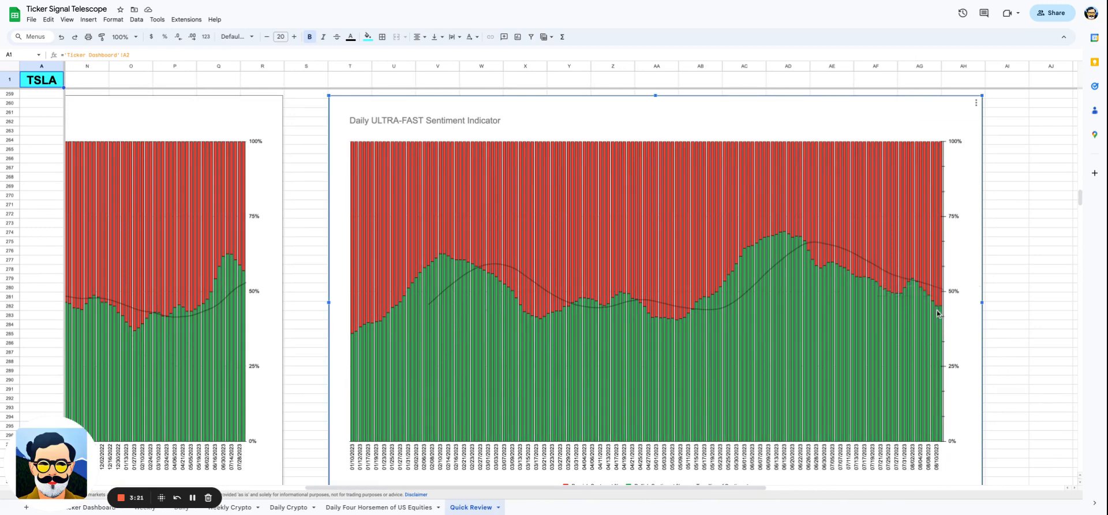
mouse_move(937, 315)
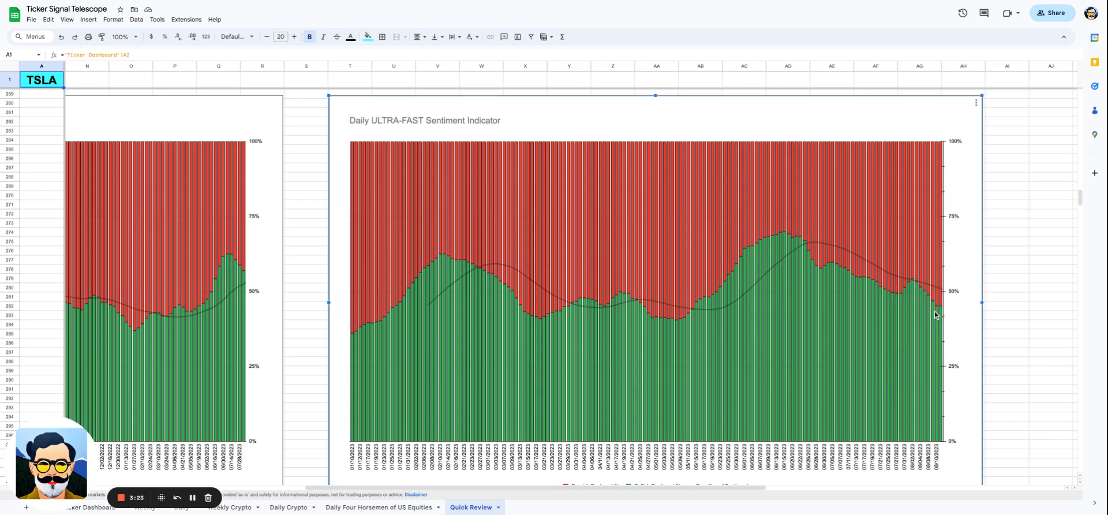
mouse_move(679, 324)
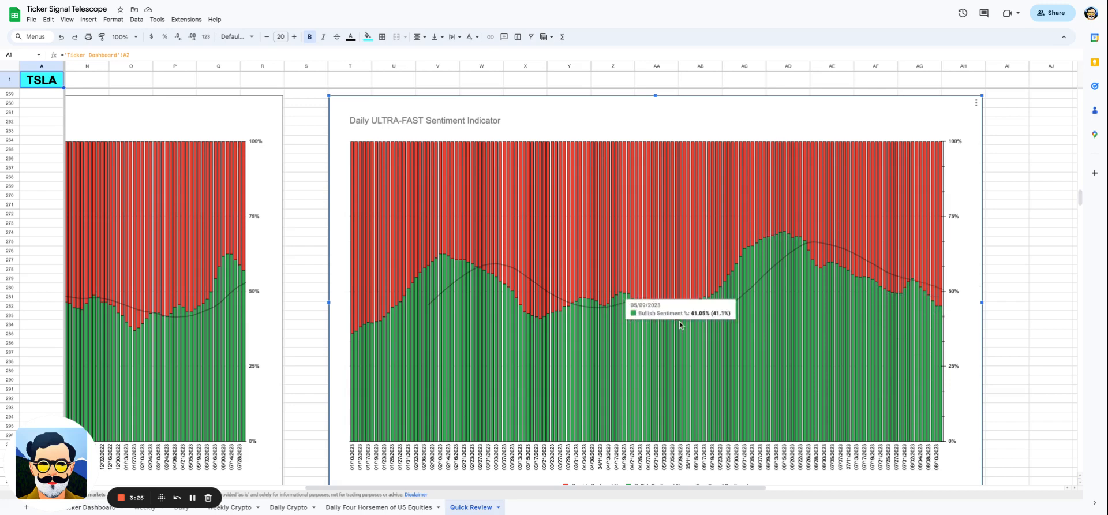
mouse_move(688, 326)
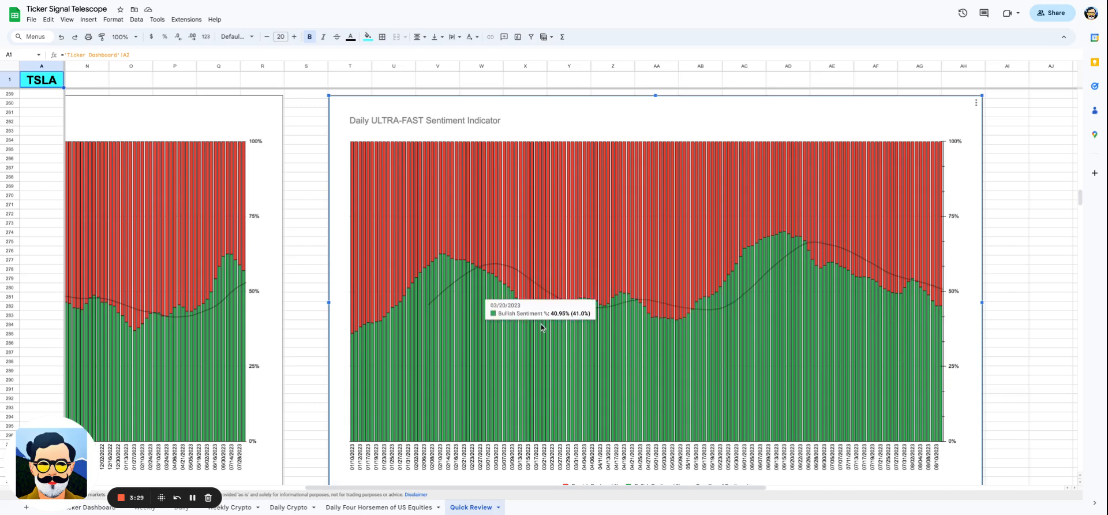
mouse_move(359, 341)
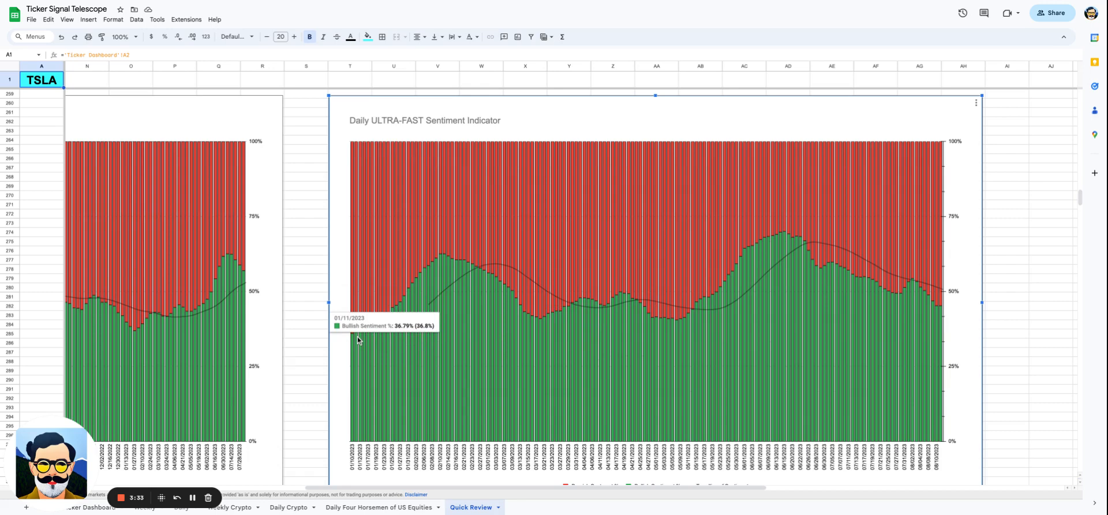
mouse_move(817, 322)
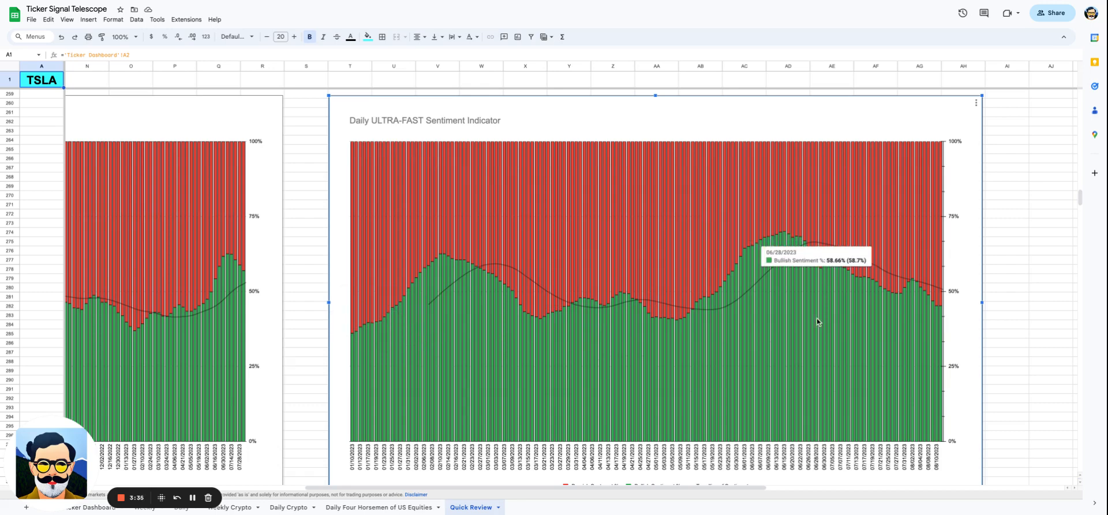
mouse_move(937, 322)
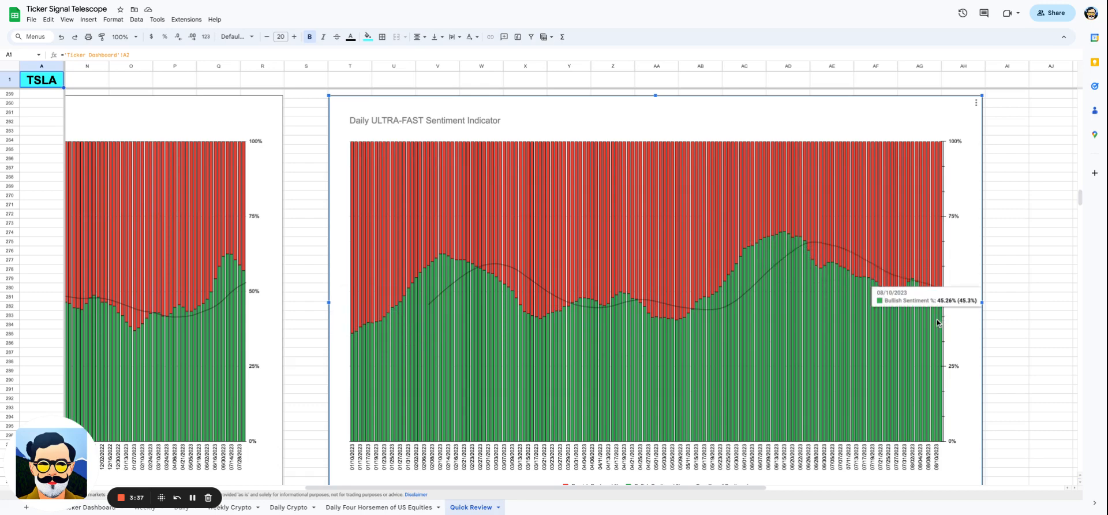
mouse_move(945, 322)
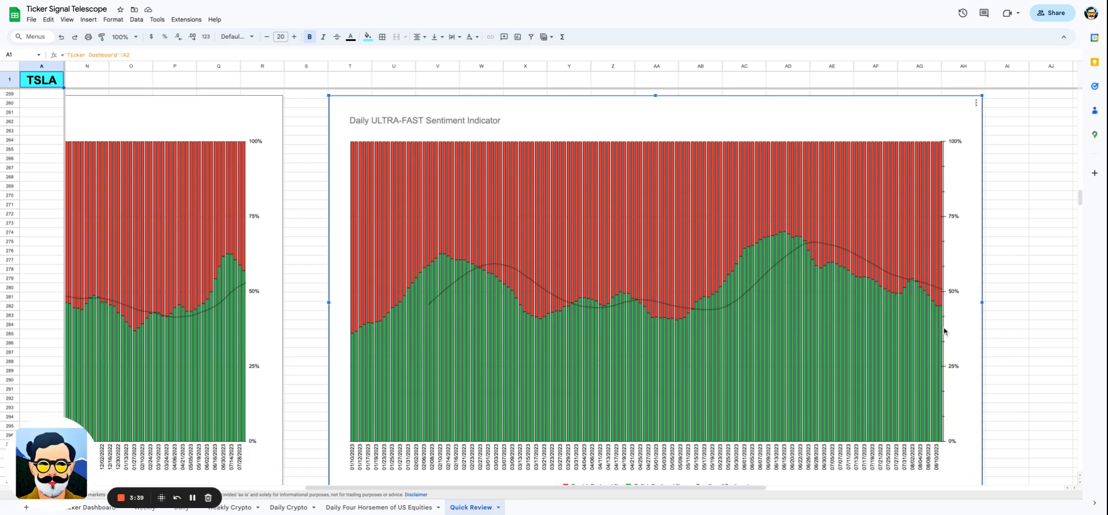
Scroll past the ultra-fast sentiment charts to the New Highs Newsletter banner and subscribe link.
scroll("down", 3)
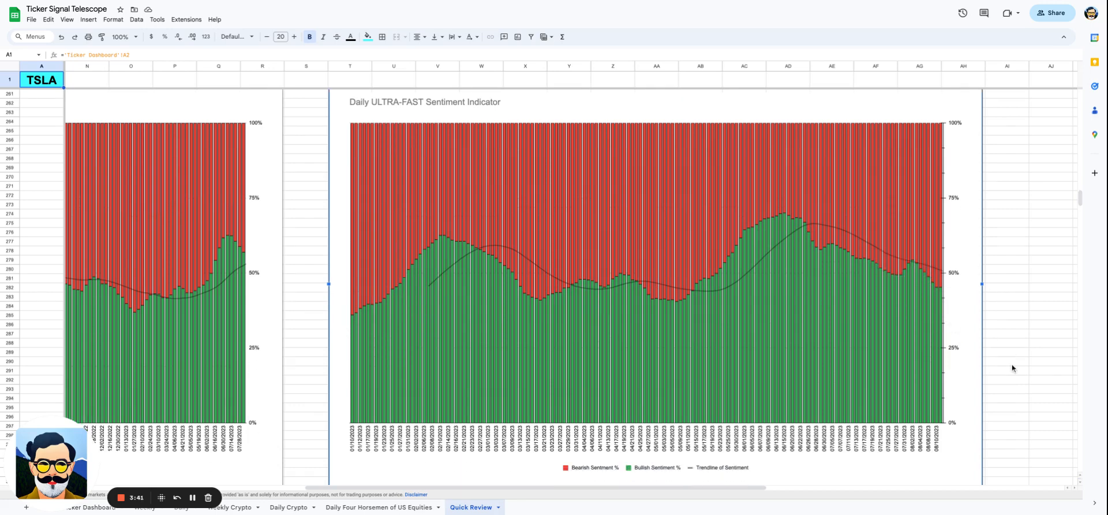
mouse_move(963, 276)
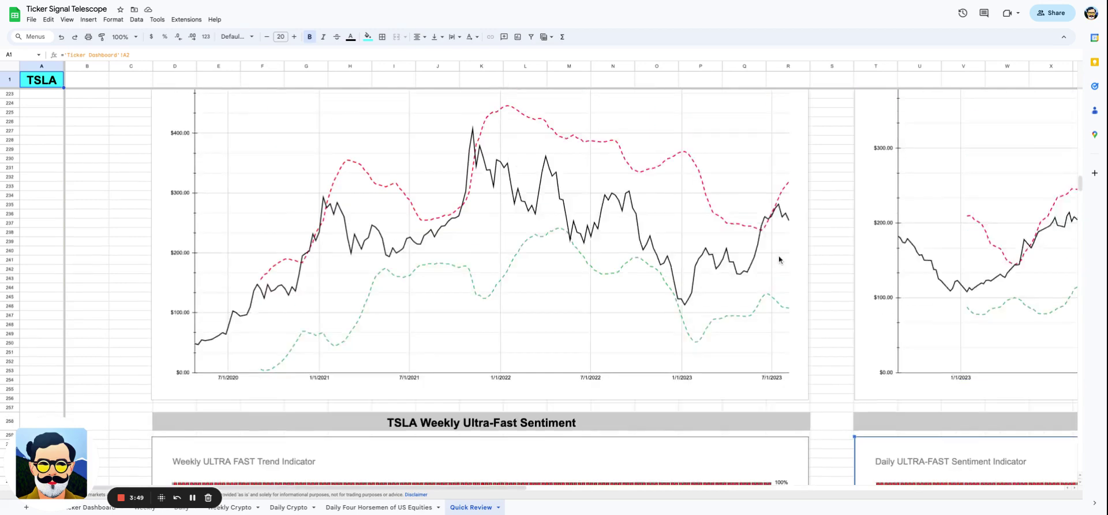
scroll("down", 3)
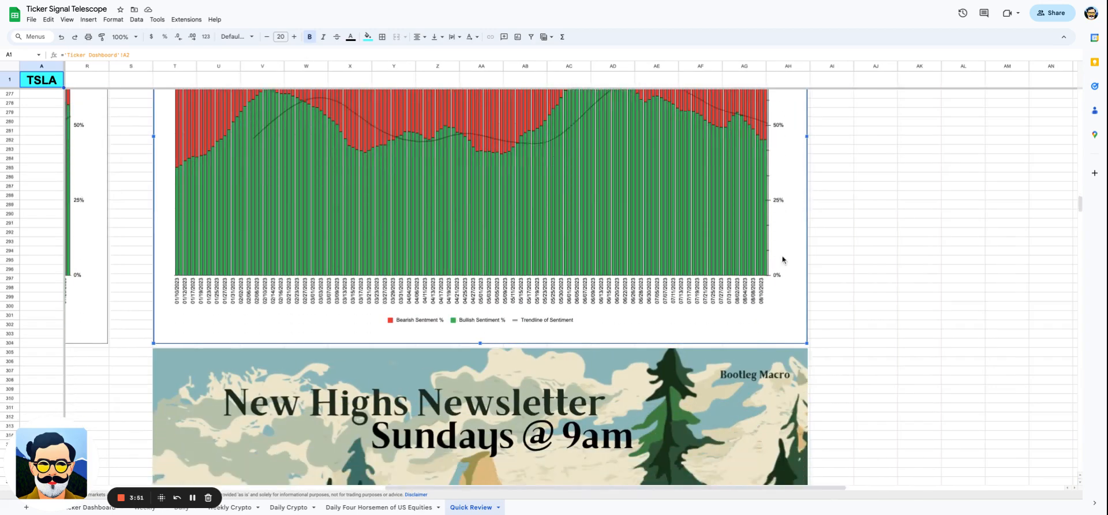
scroll("down", 3)
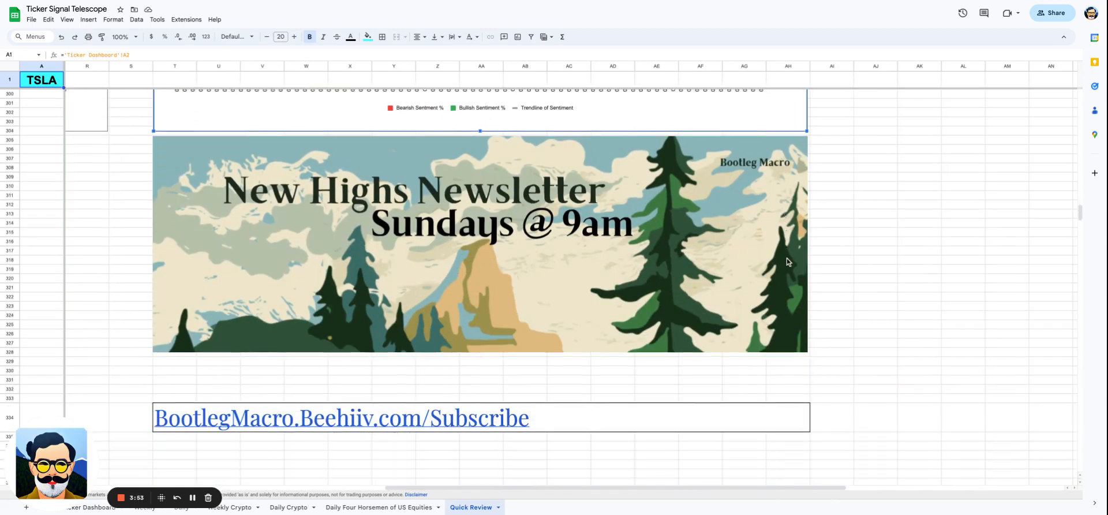